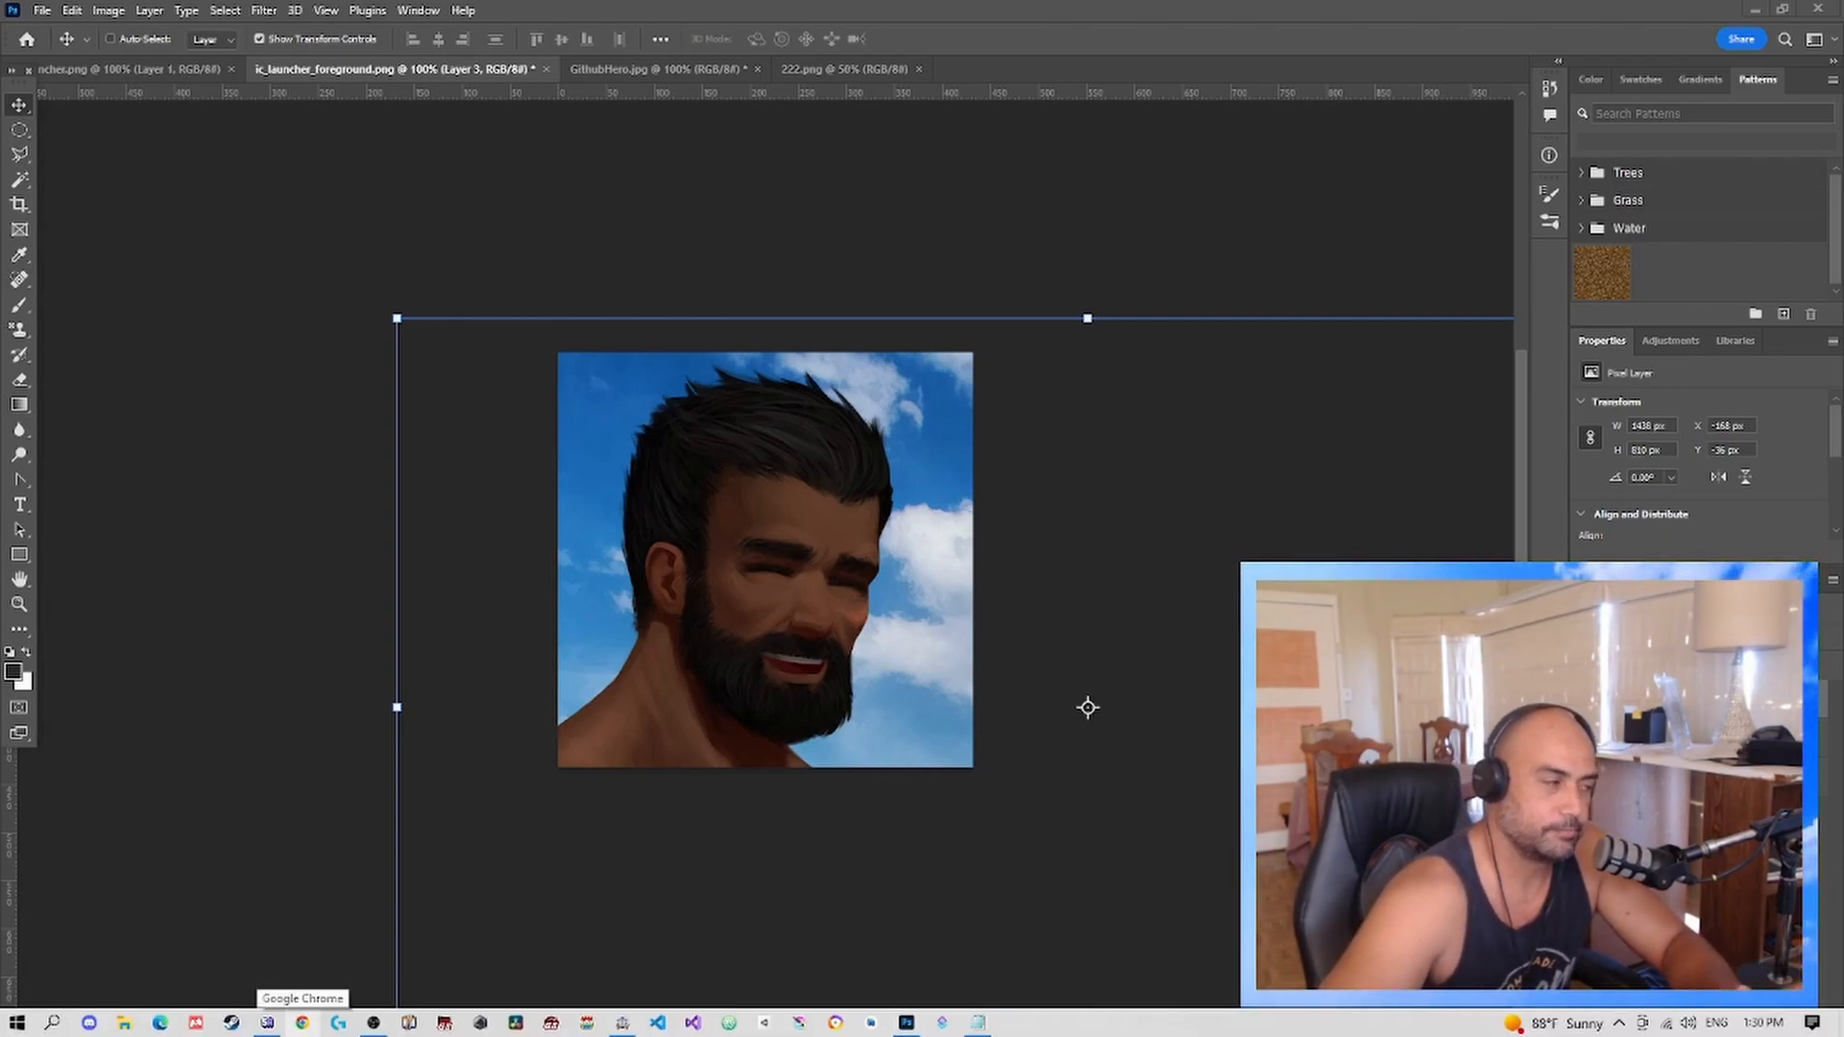
# Switch from Photoshop to the Chrome window showing the House Interior email.
pyautogui.click(305, 1022)
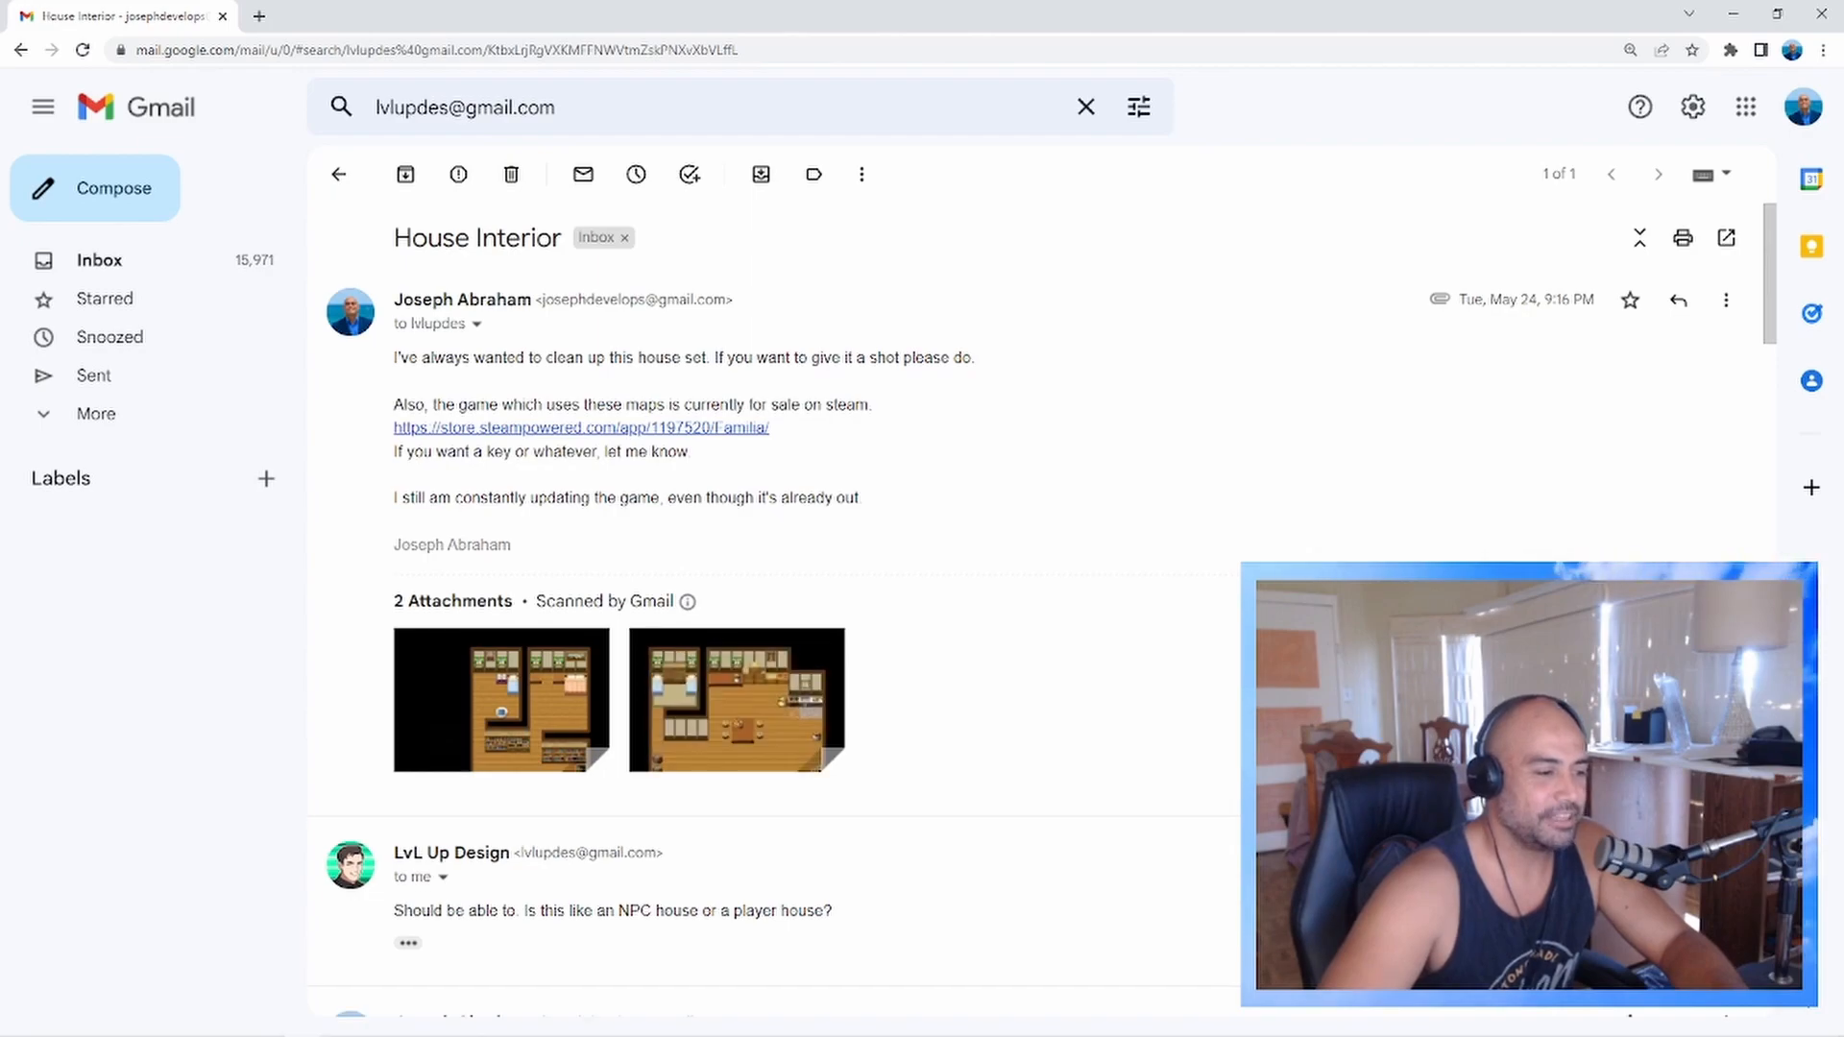
# Preview both original house maps and the redesigned interior map attachment in Gmail.
pyautogui.click(500, 699)
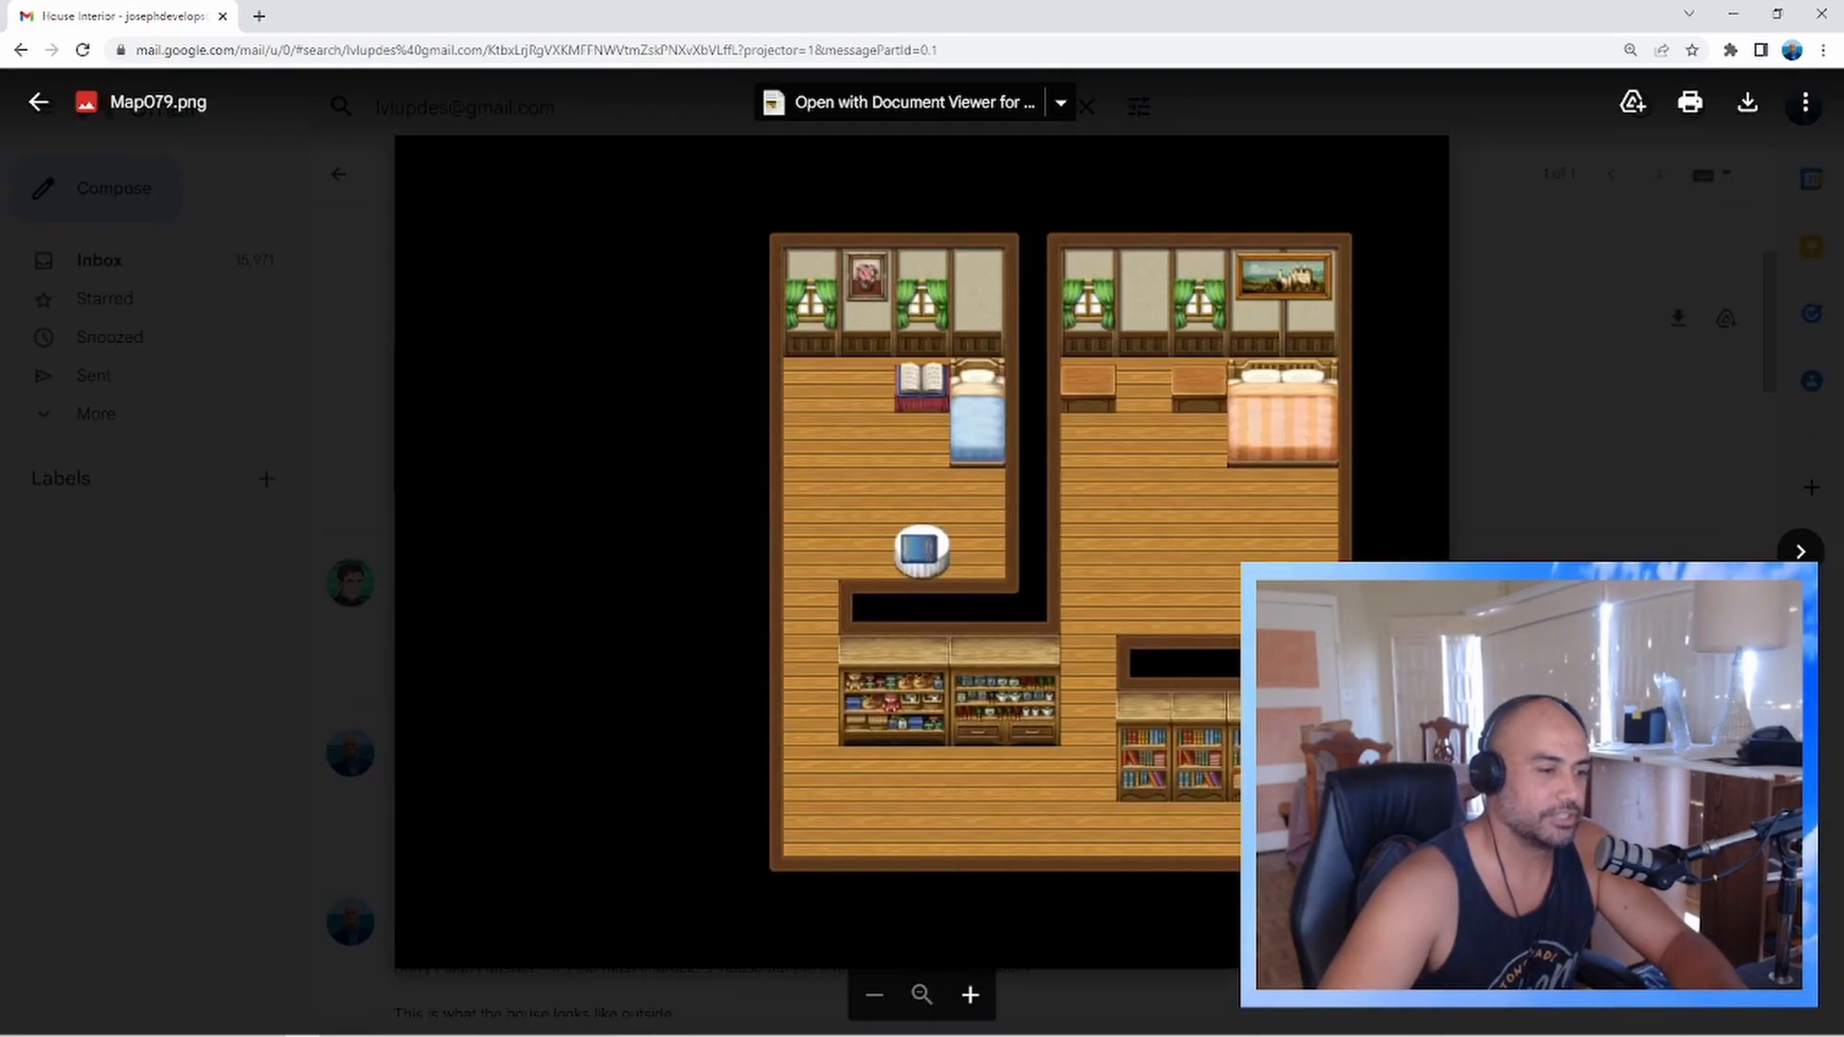
pyautogui.click(1800, 549)
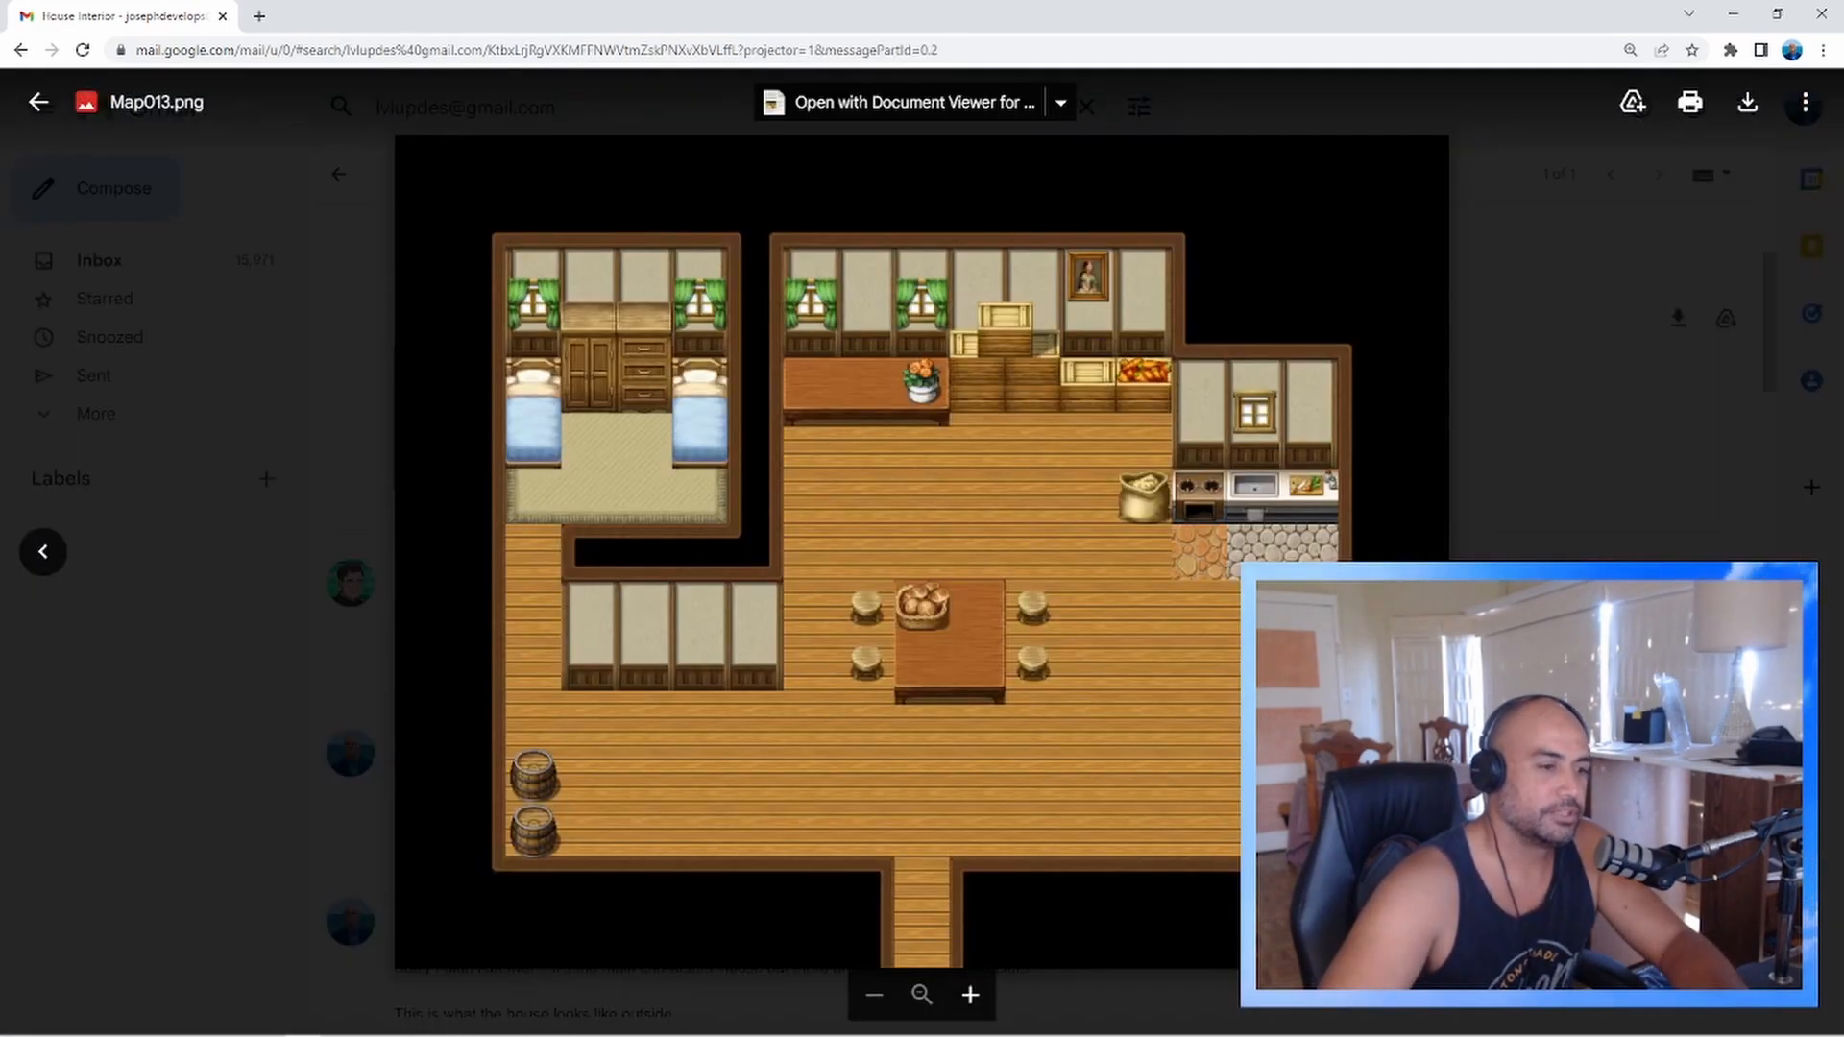
pyautogui.click(1087, 104)
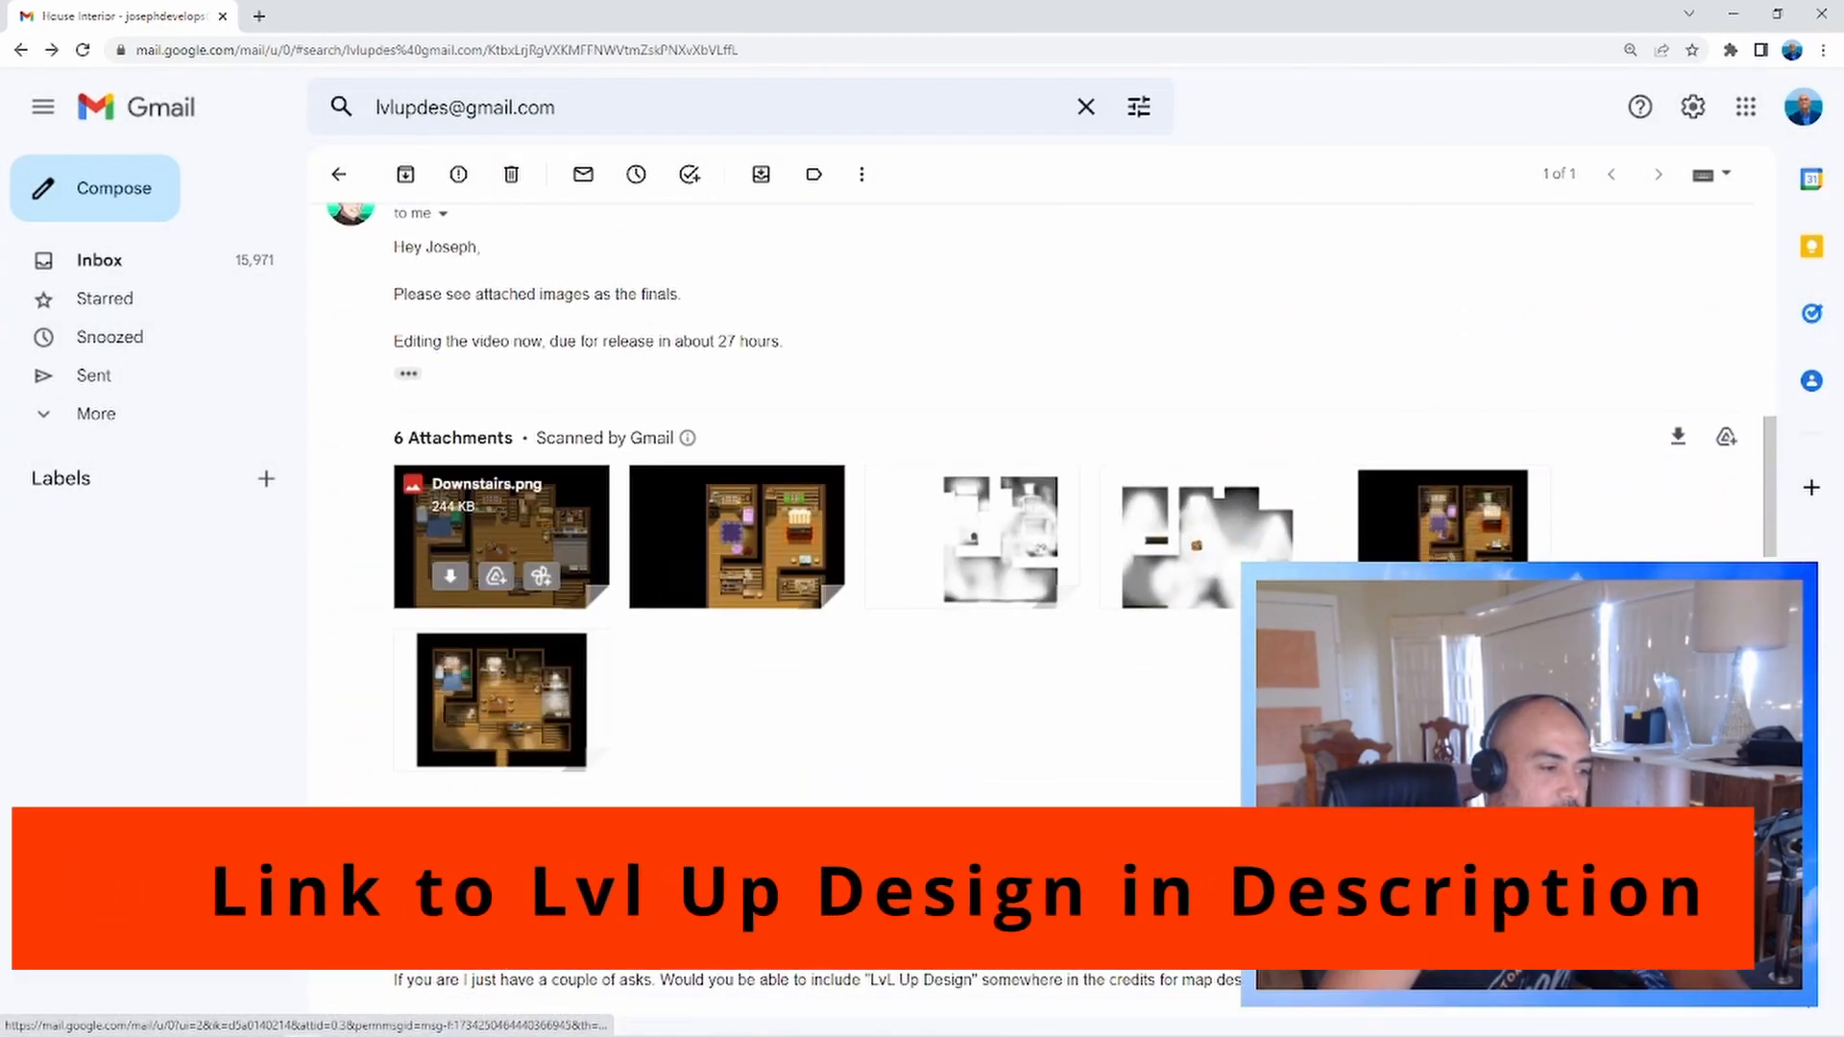
pyautogui.click(738, 538)
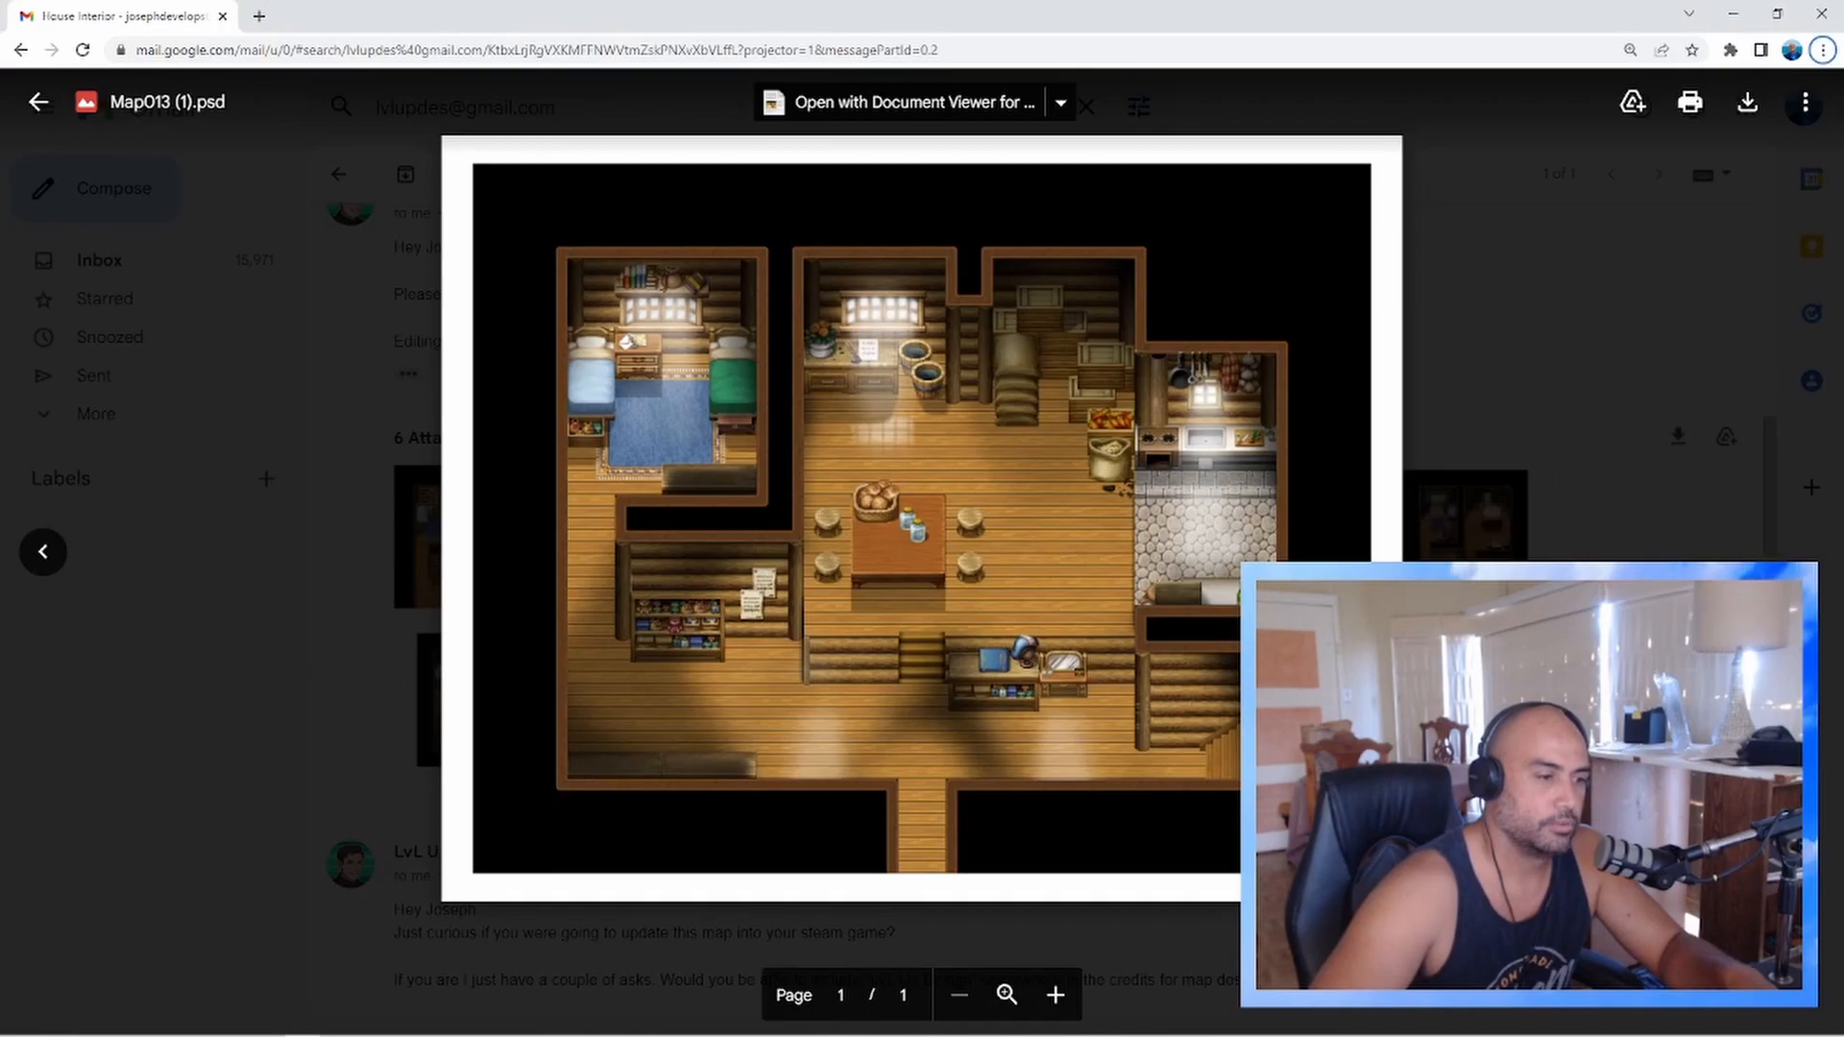
pyautogui.press('alt+tab')
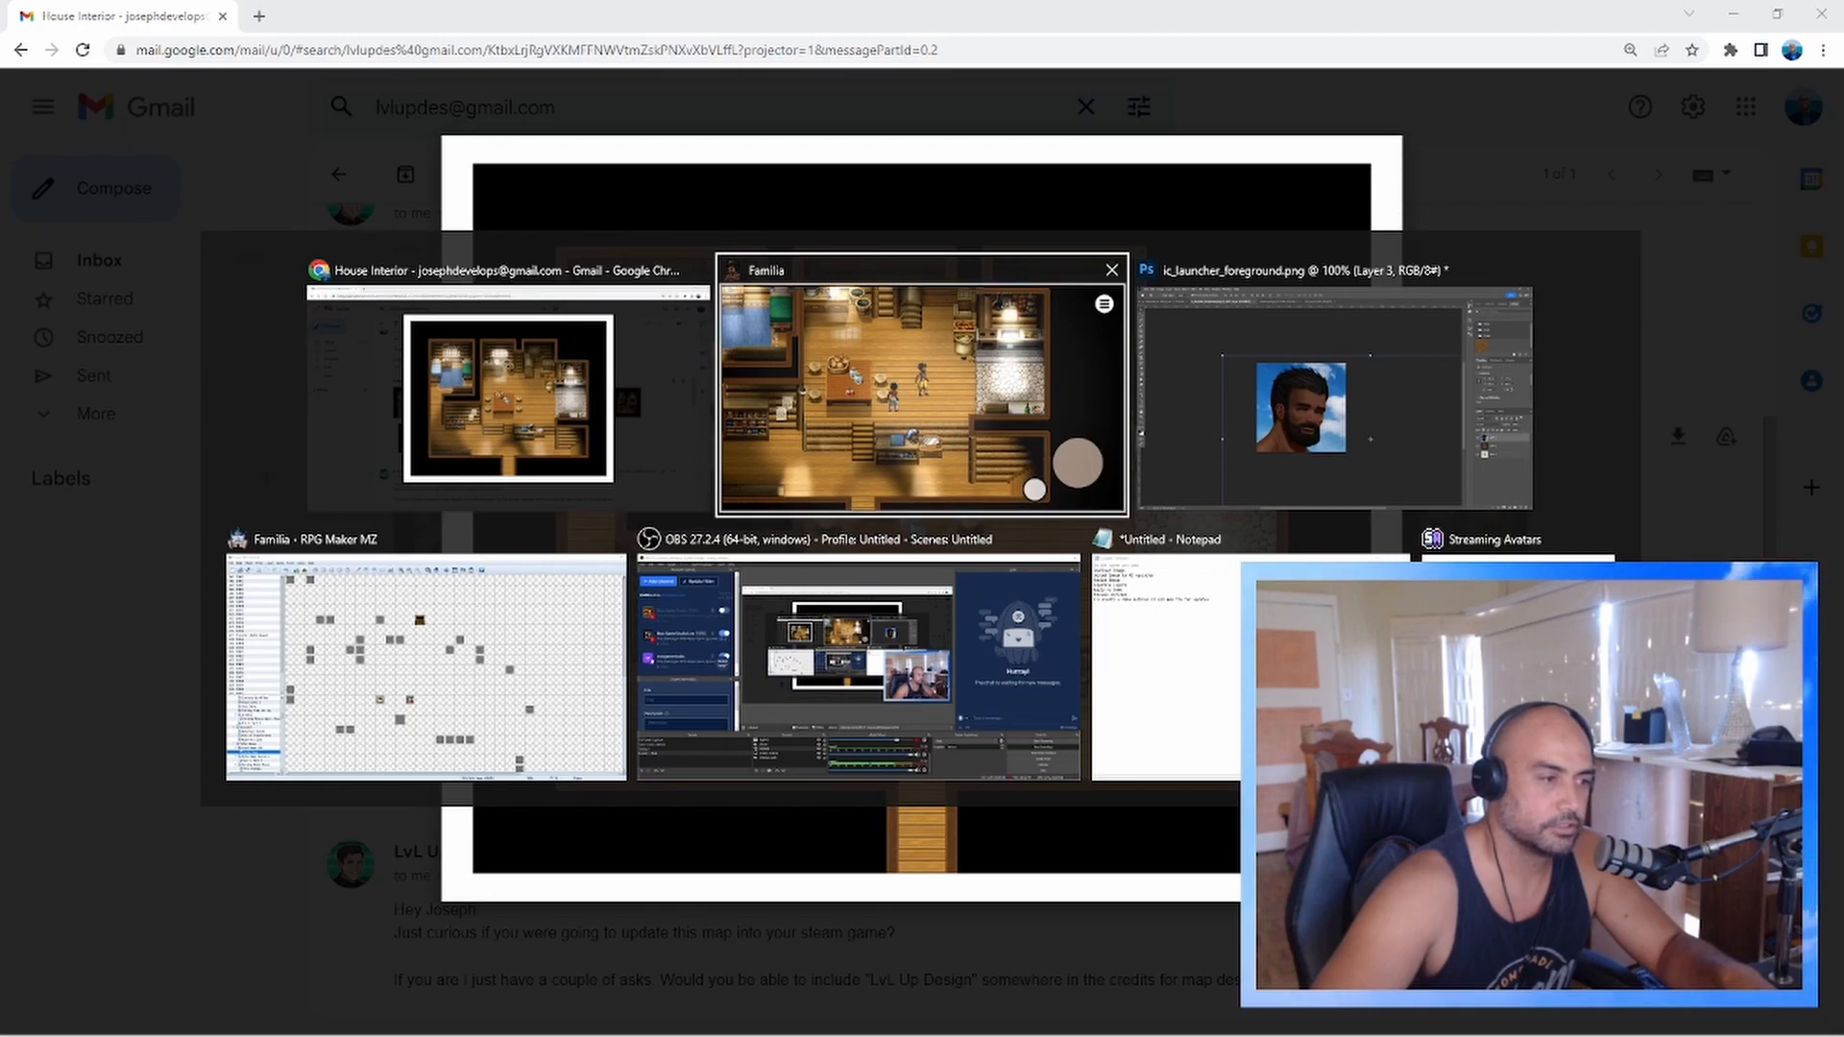
pyautogui.click(911, 388)
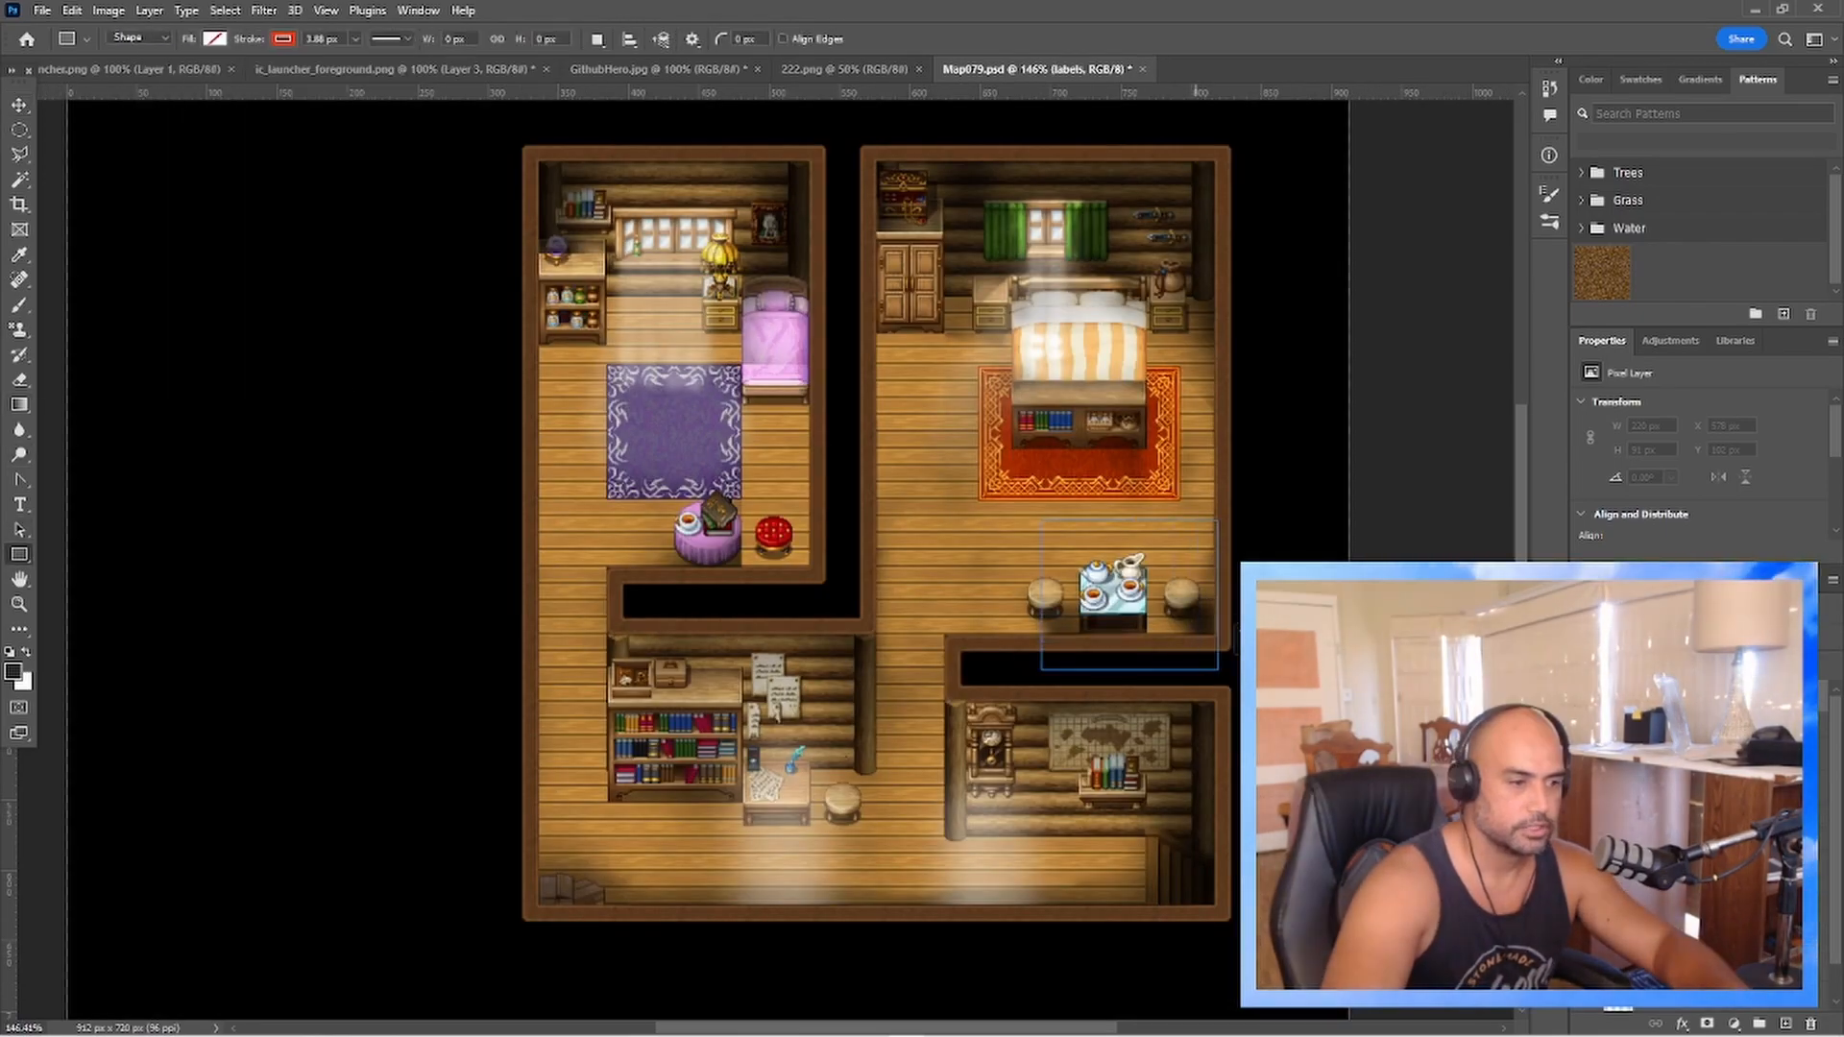
# Draw a red-stroked rectangle around the cushioned seat and stool in the left room.
pyautogui.moveTo(1041, 516); pyautogui.dragTo(1221, 670)
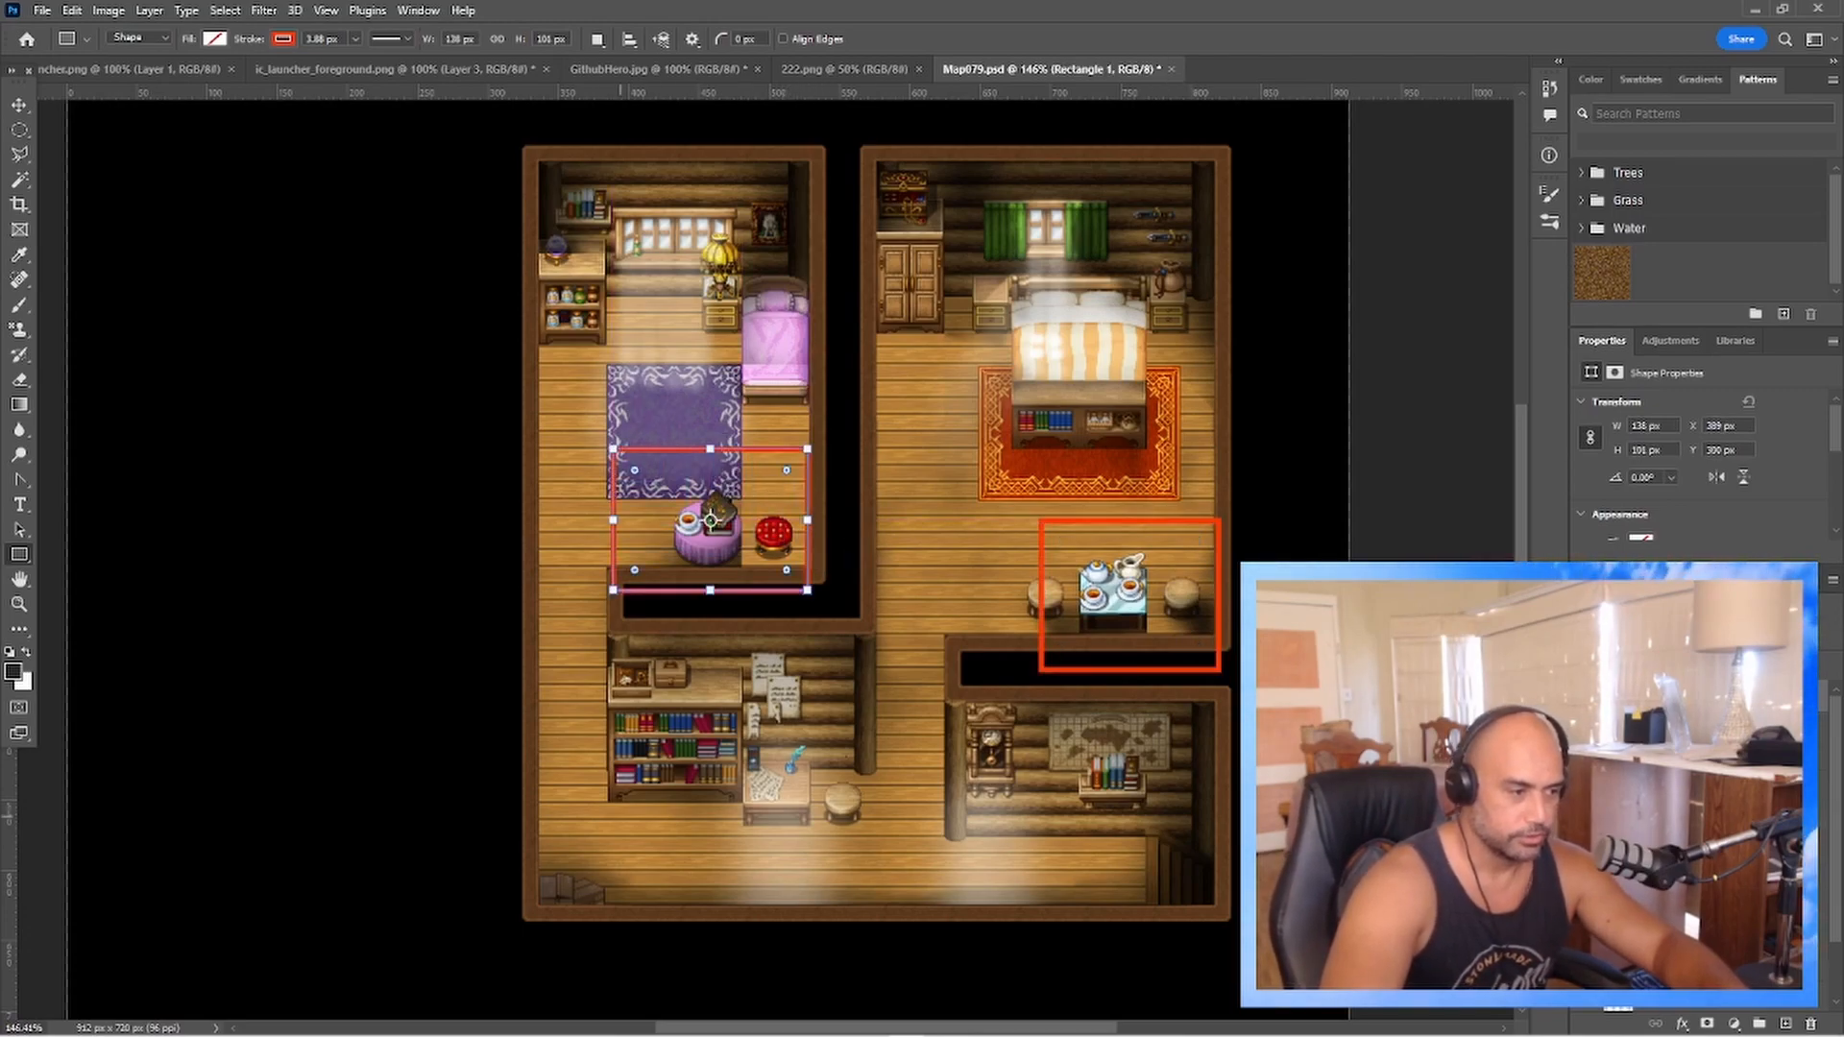
pyautogui.moveTo(486, 843); pyautogui.dragTo(657, 939)
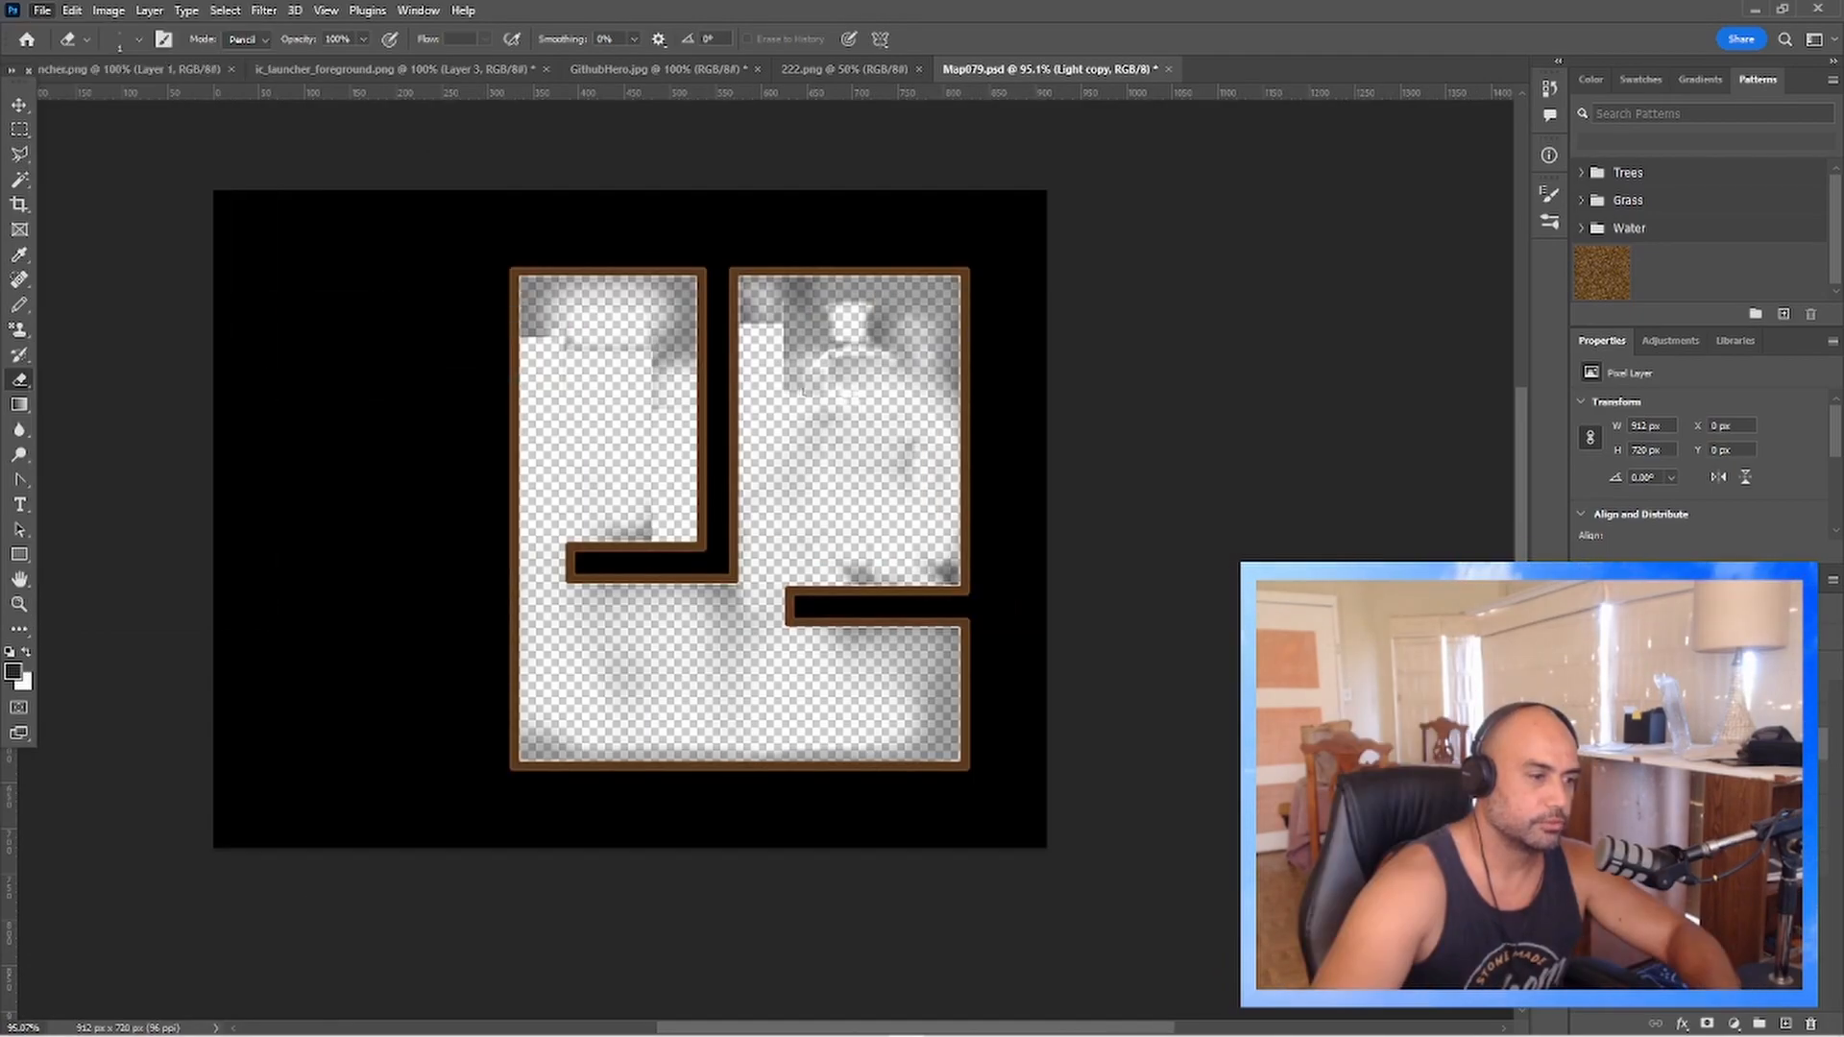
# Configure Save for Web (Legacy) as PNG-24 with Transparency kept on.
pyautogui.click(64, 10)
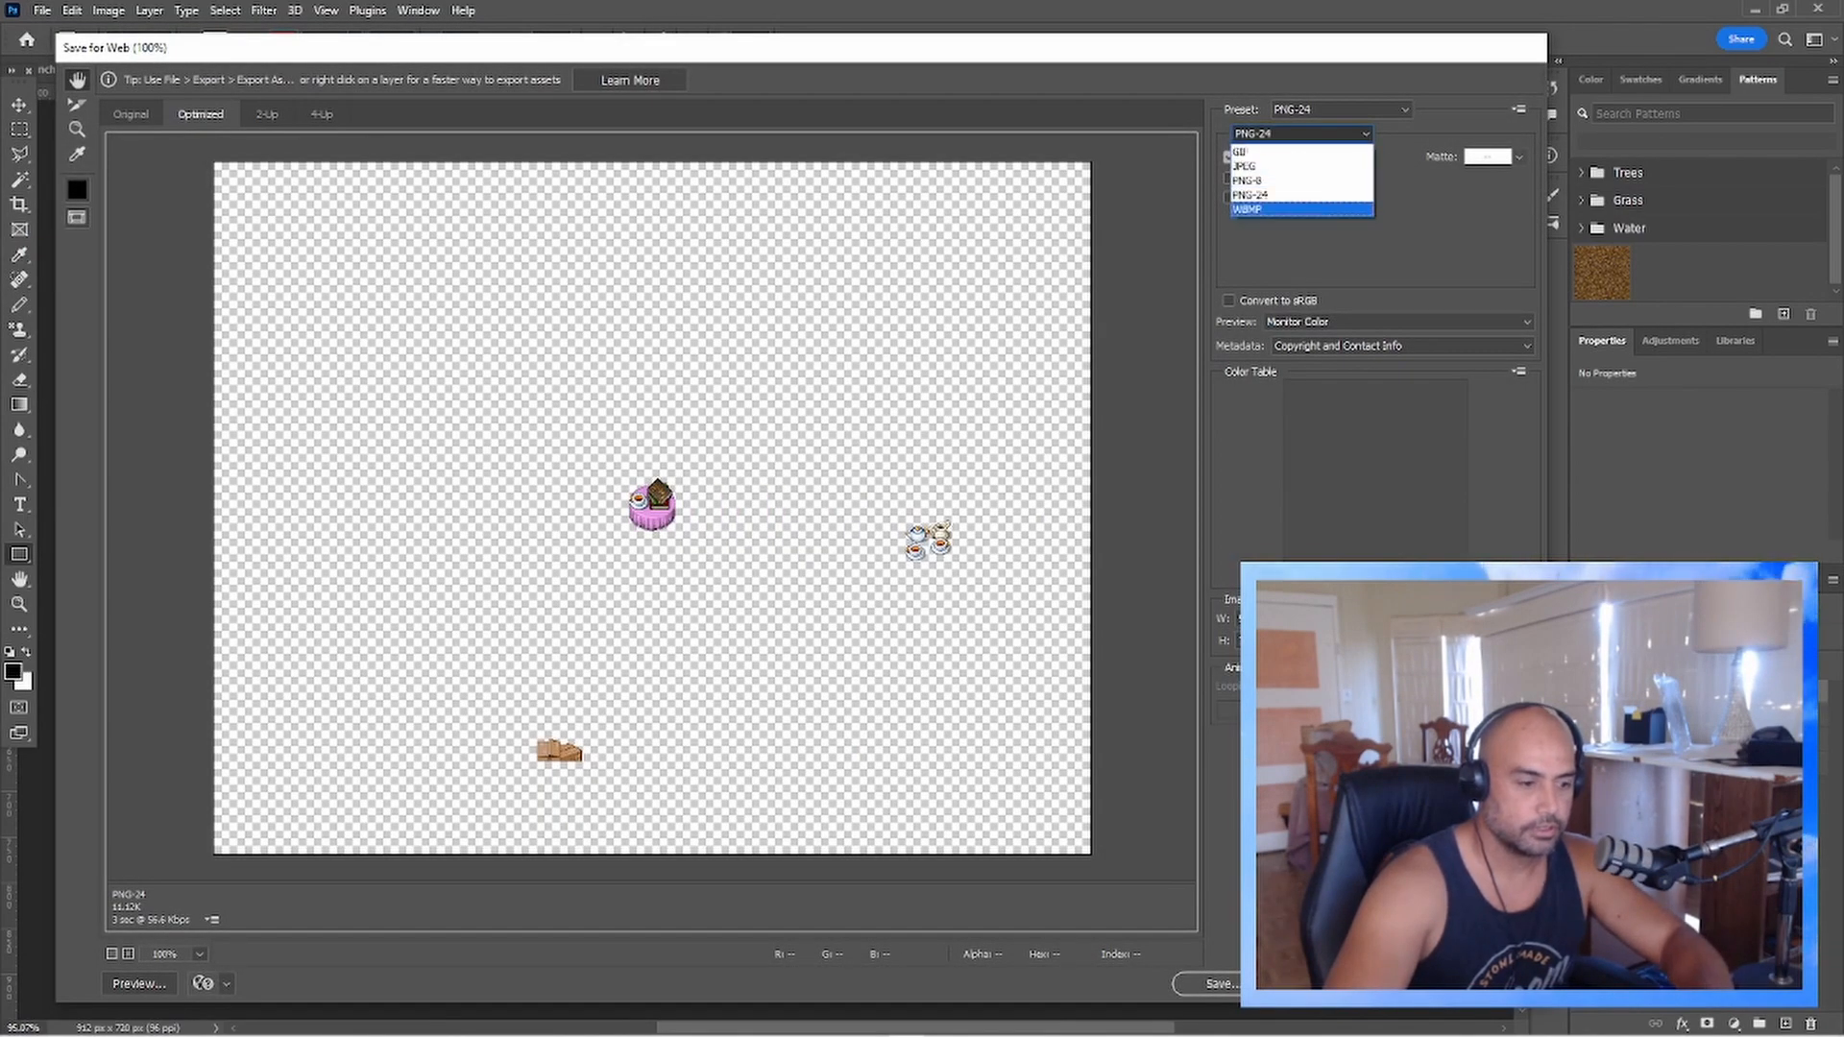
pyautogui.click(1260, 196)
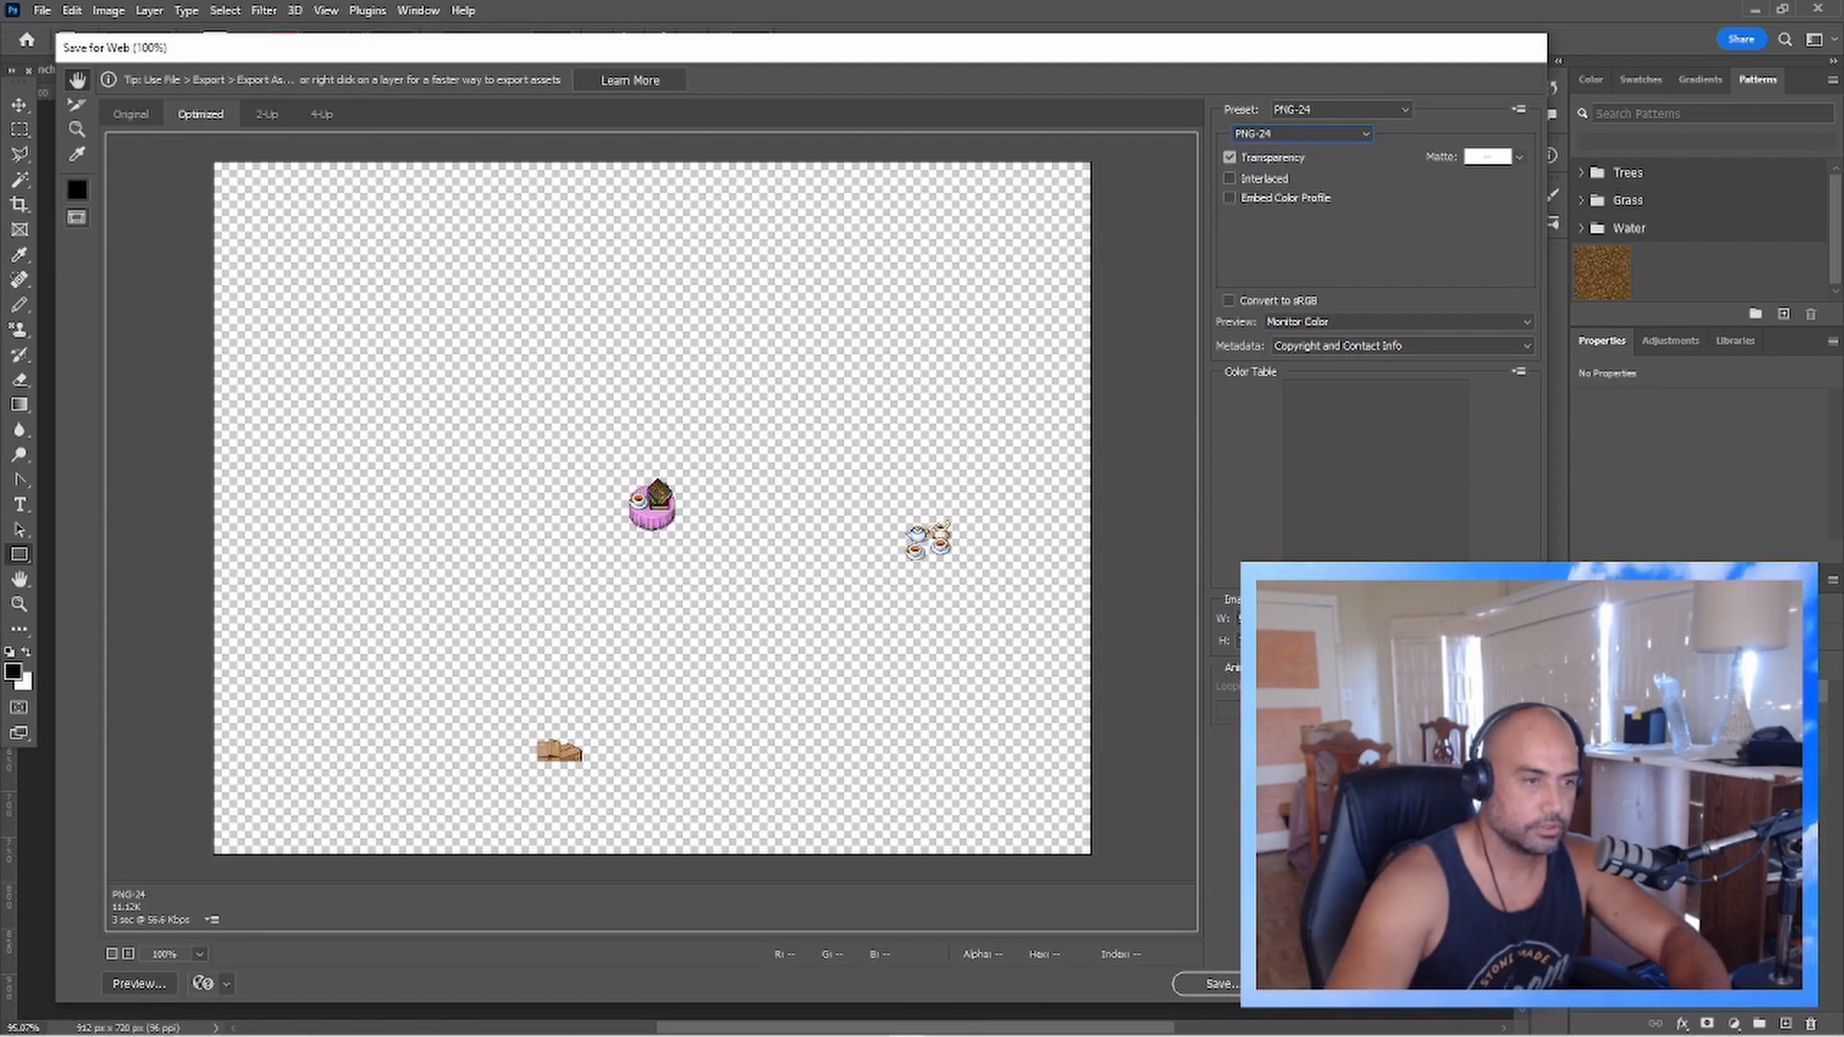
pyautogui.click(1225, 980)
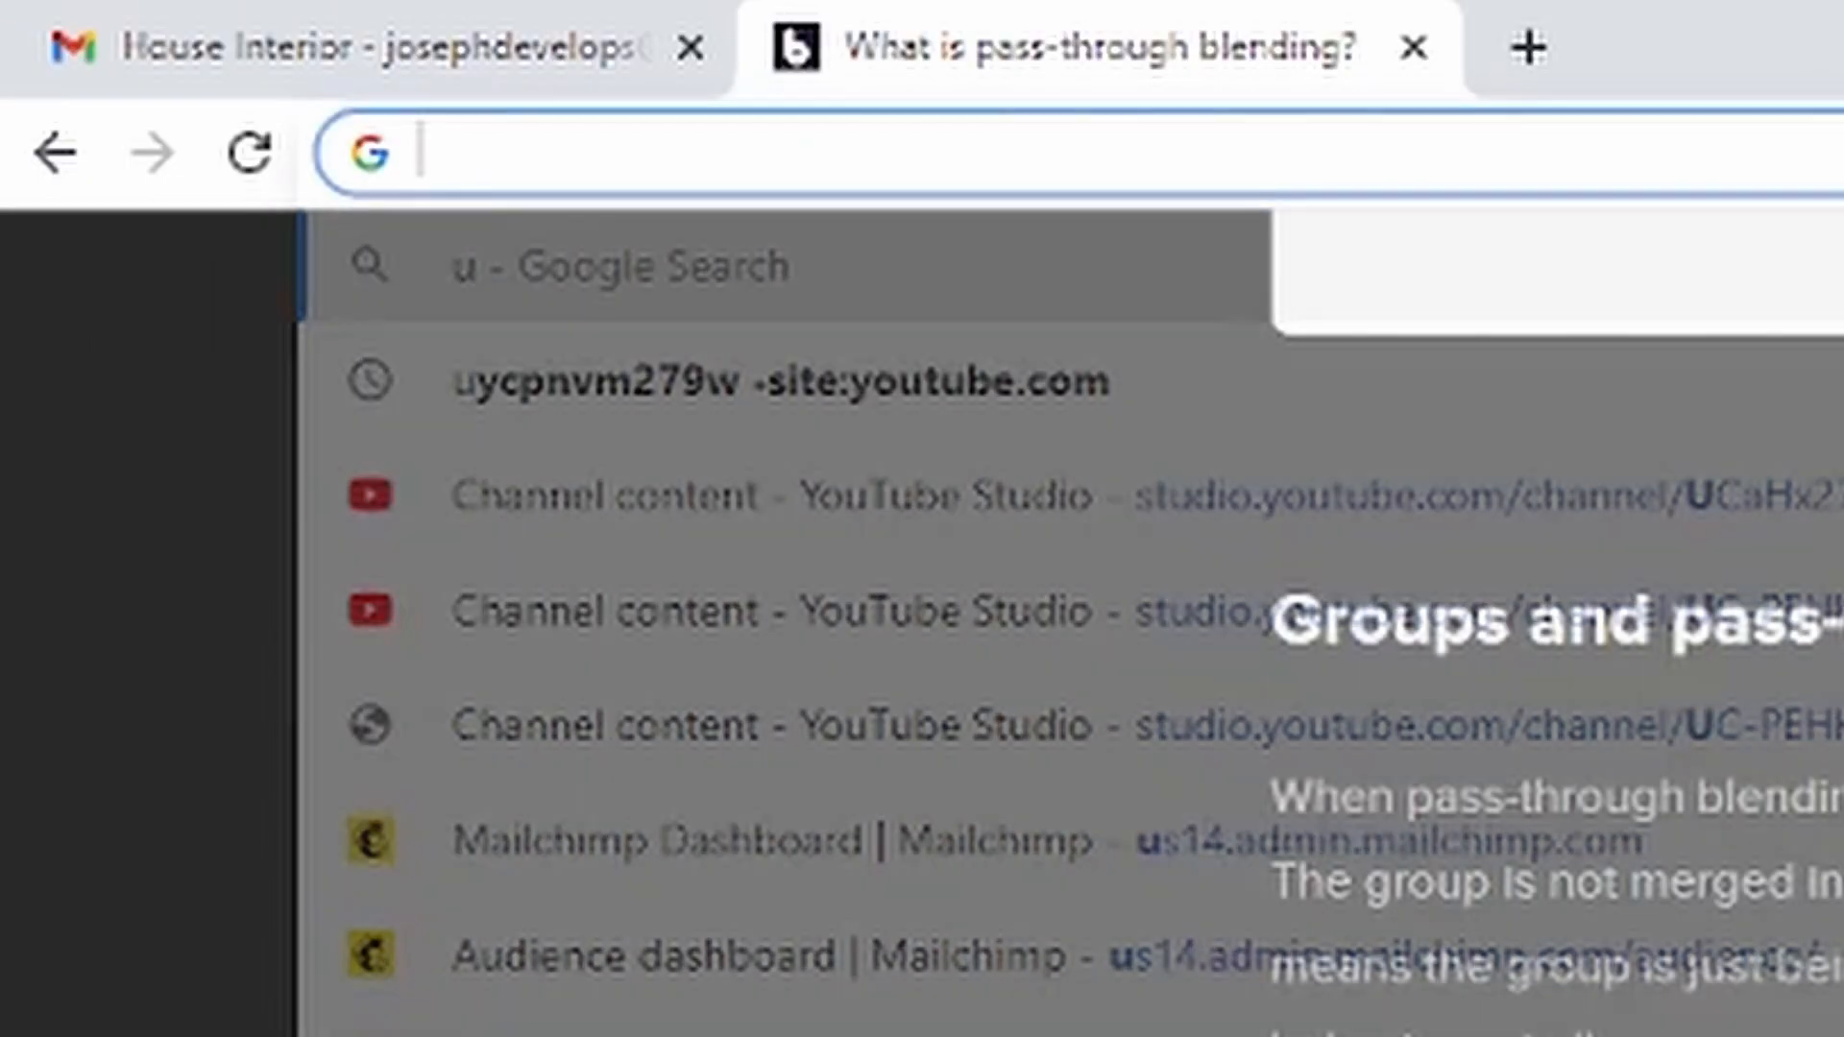
# Search 'image ai upscaler' and browse Bigjpg and Img.Upscaler results before returning to Photoshop.
pyautogui.write('image ai u')
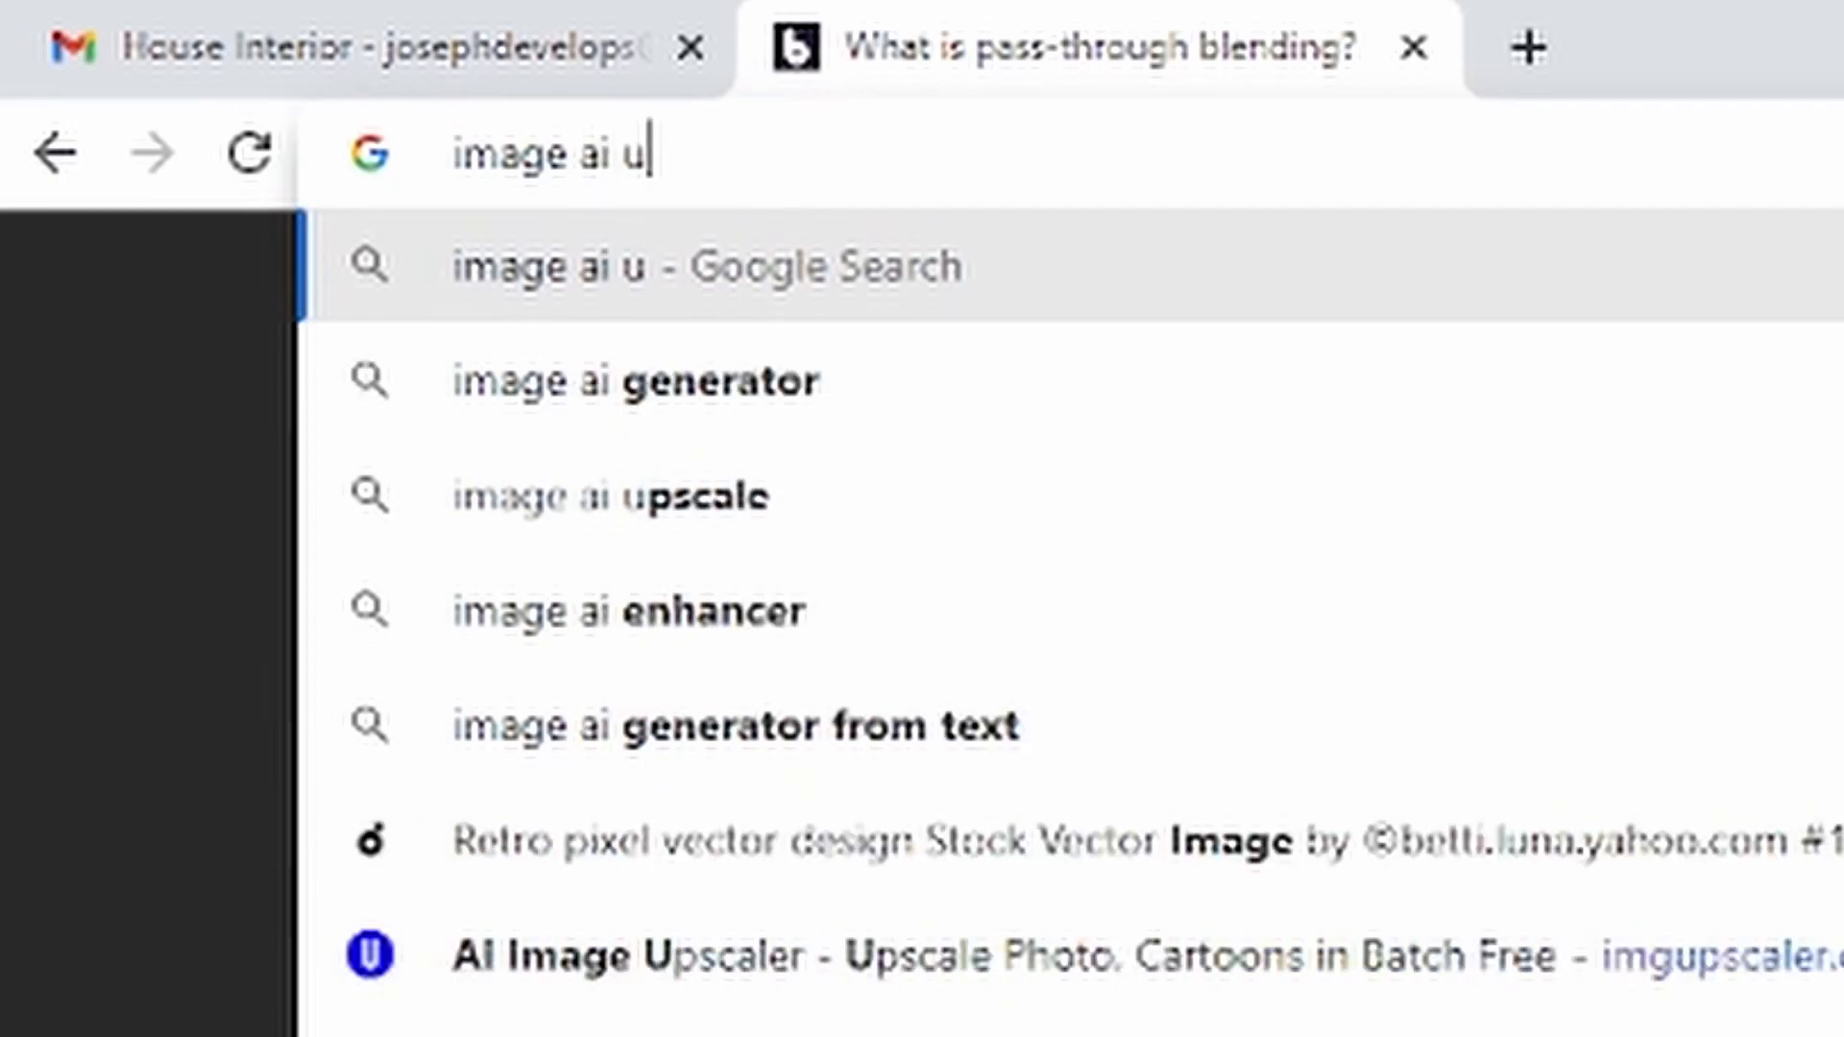
pyautogui.click(617, 496)
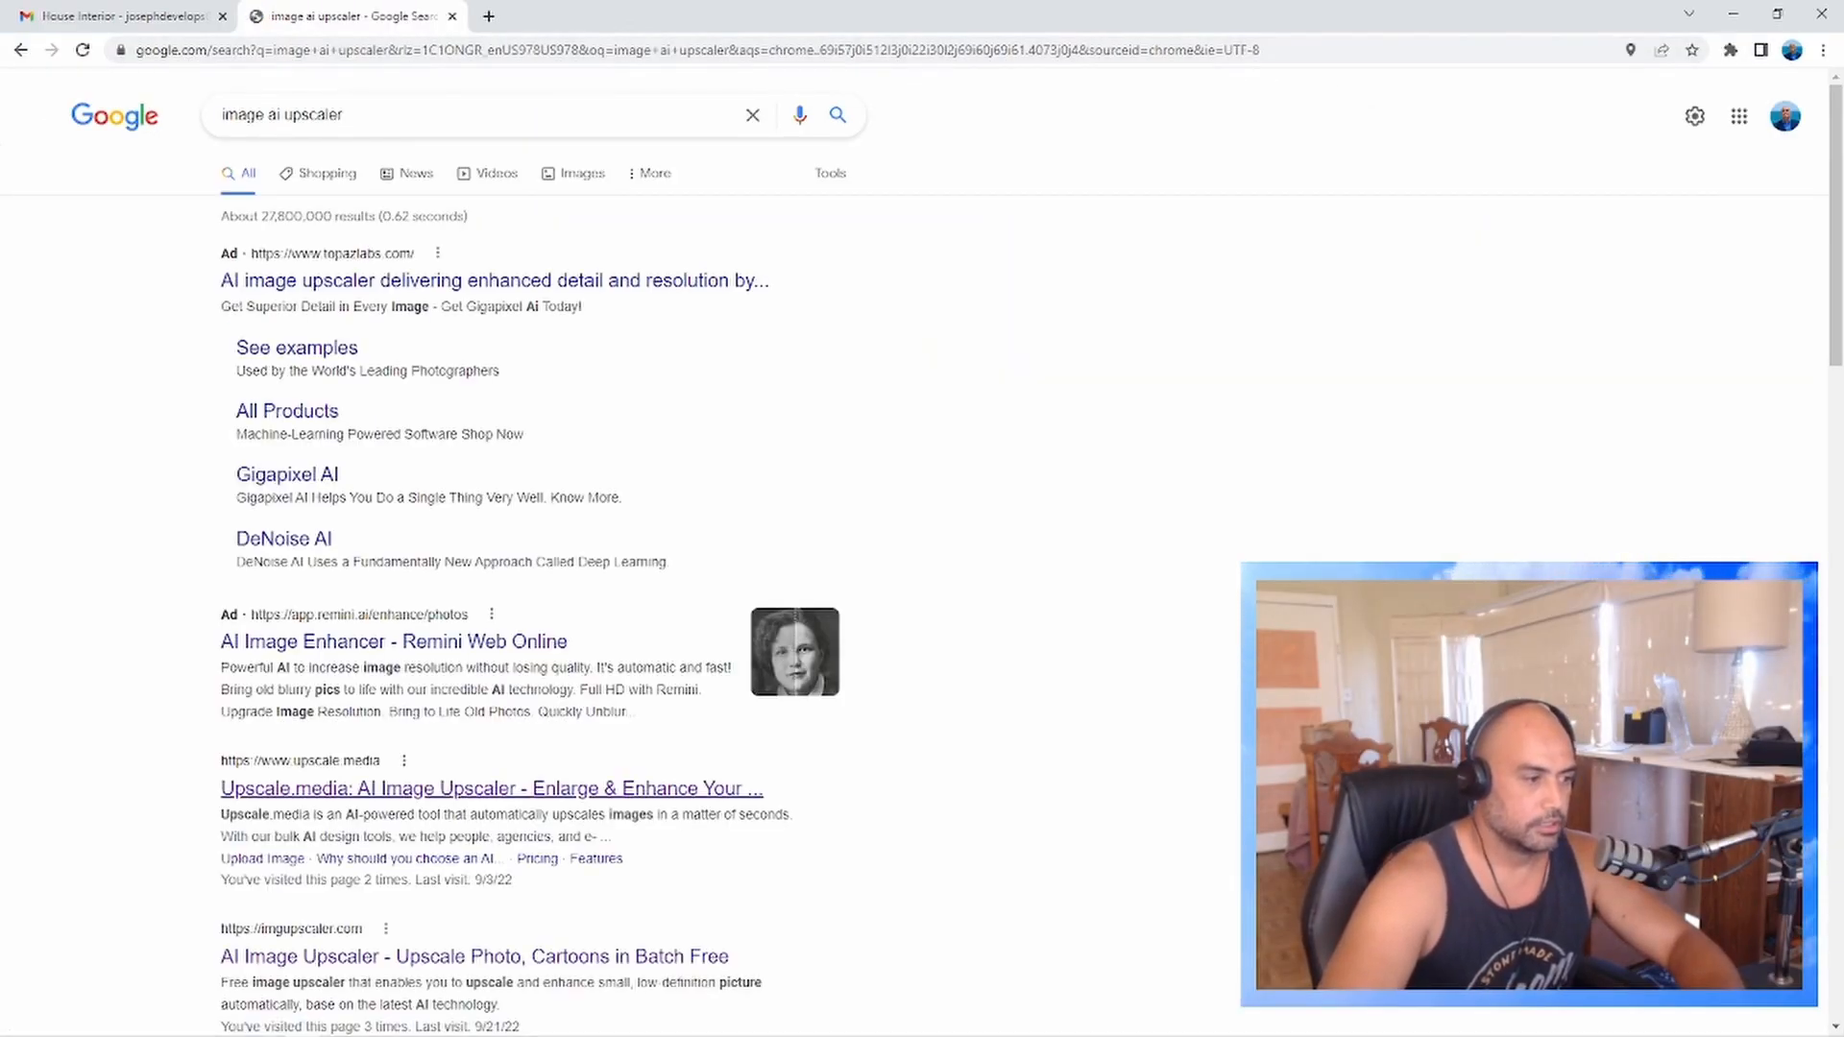
pyautogui.click(477, 957)
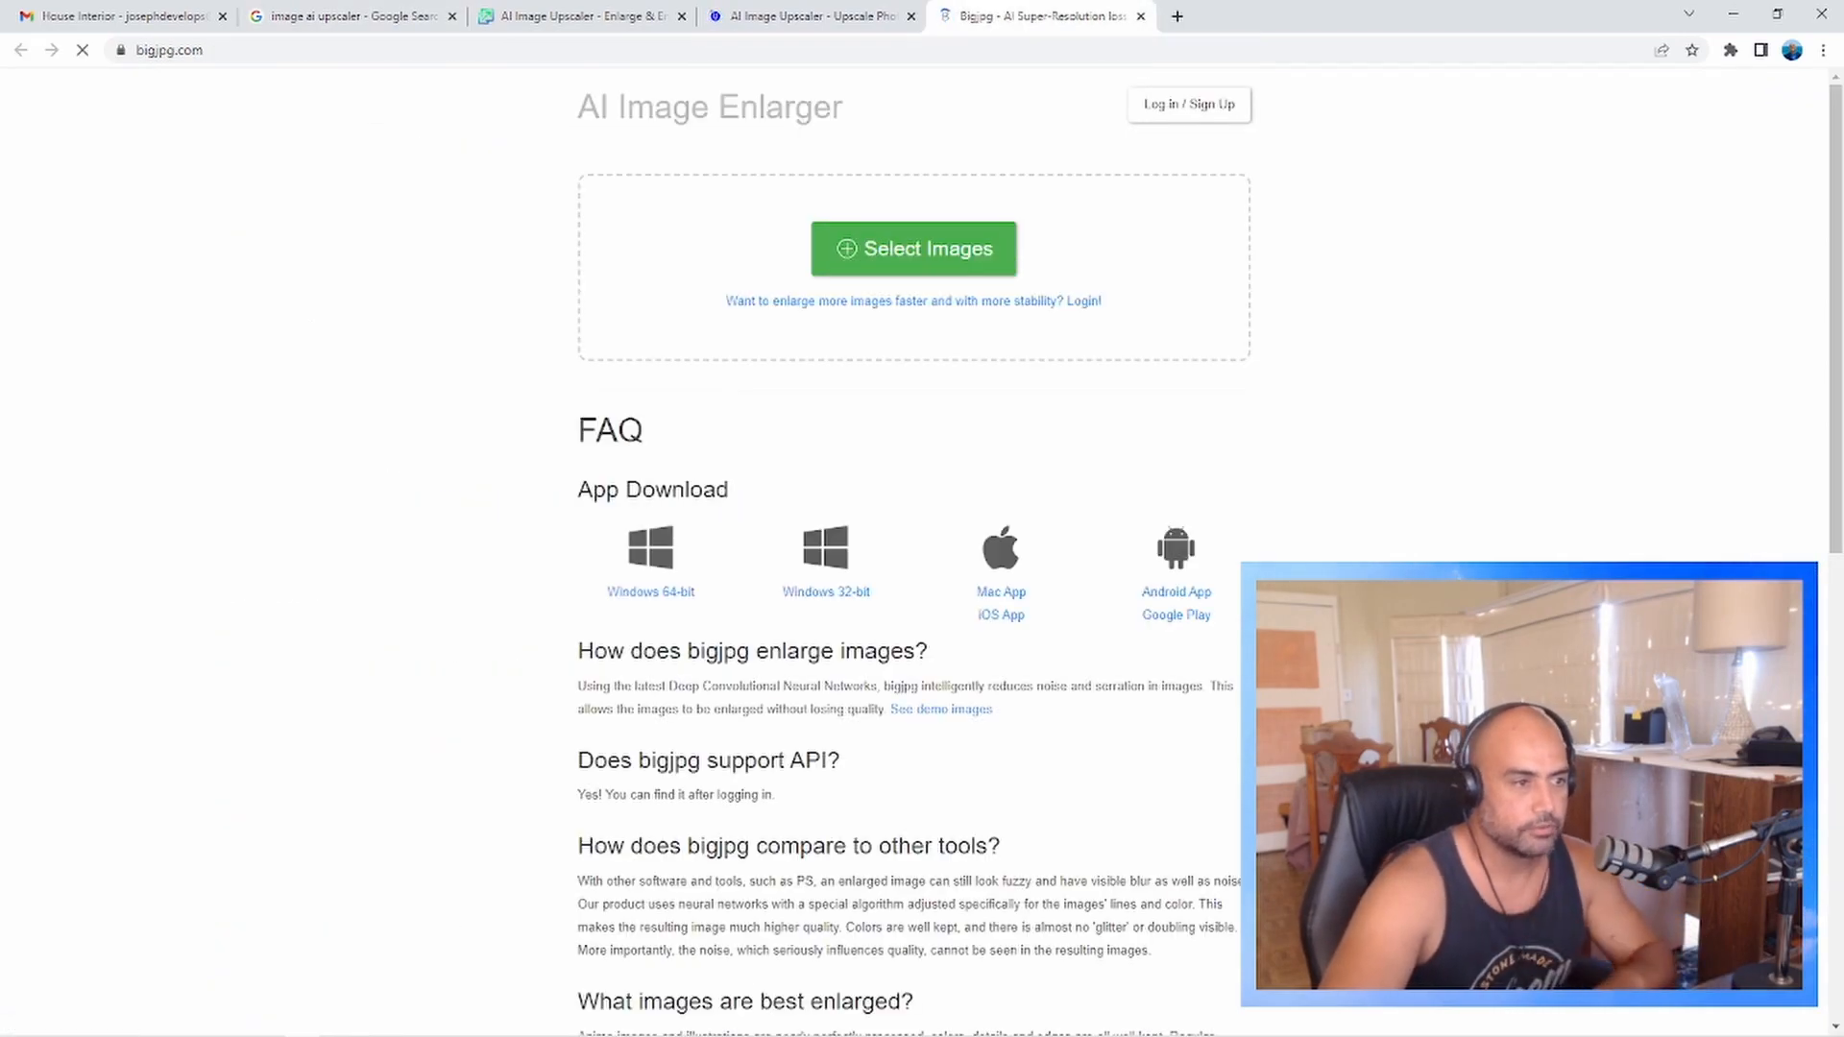
pyautogui.click(807, 17)
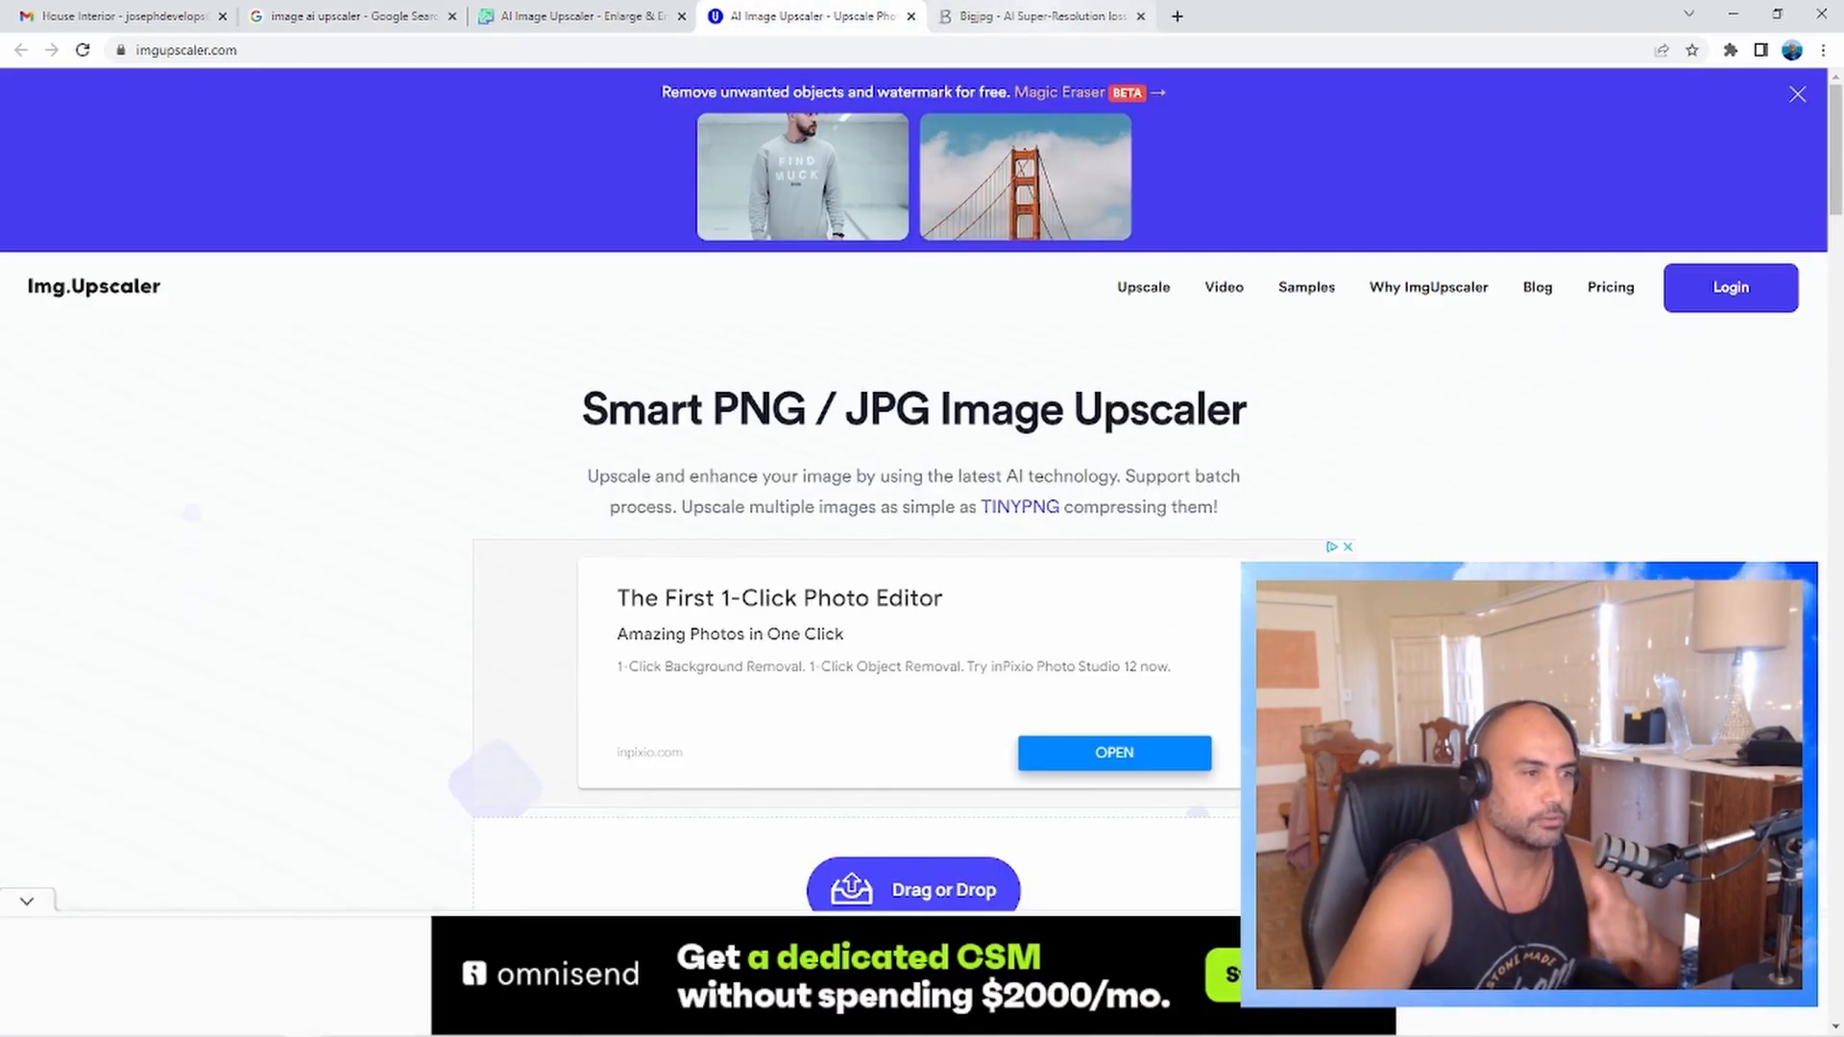
pyautogui.click(914, 888)
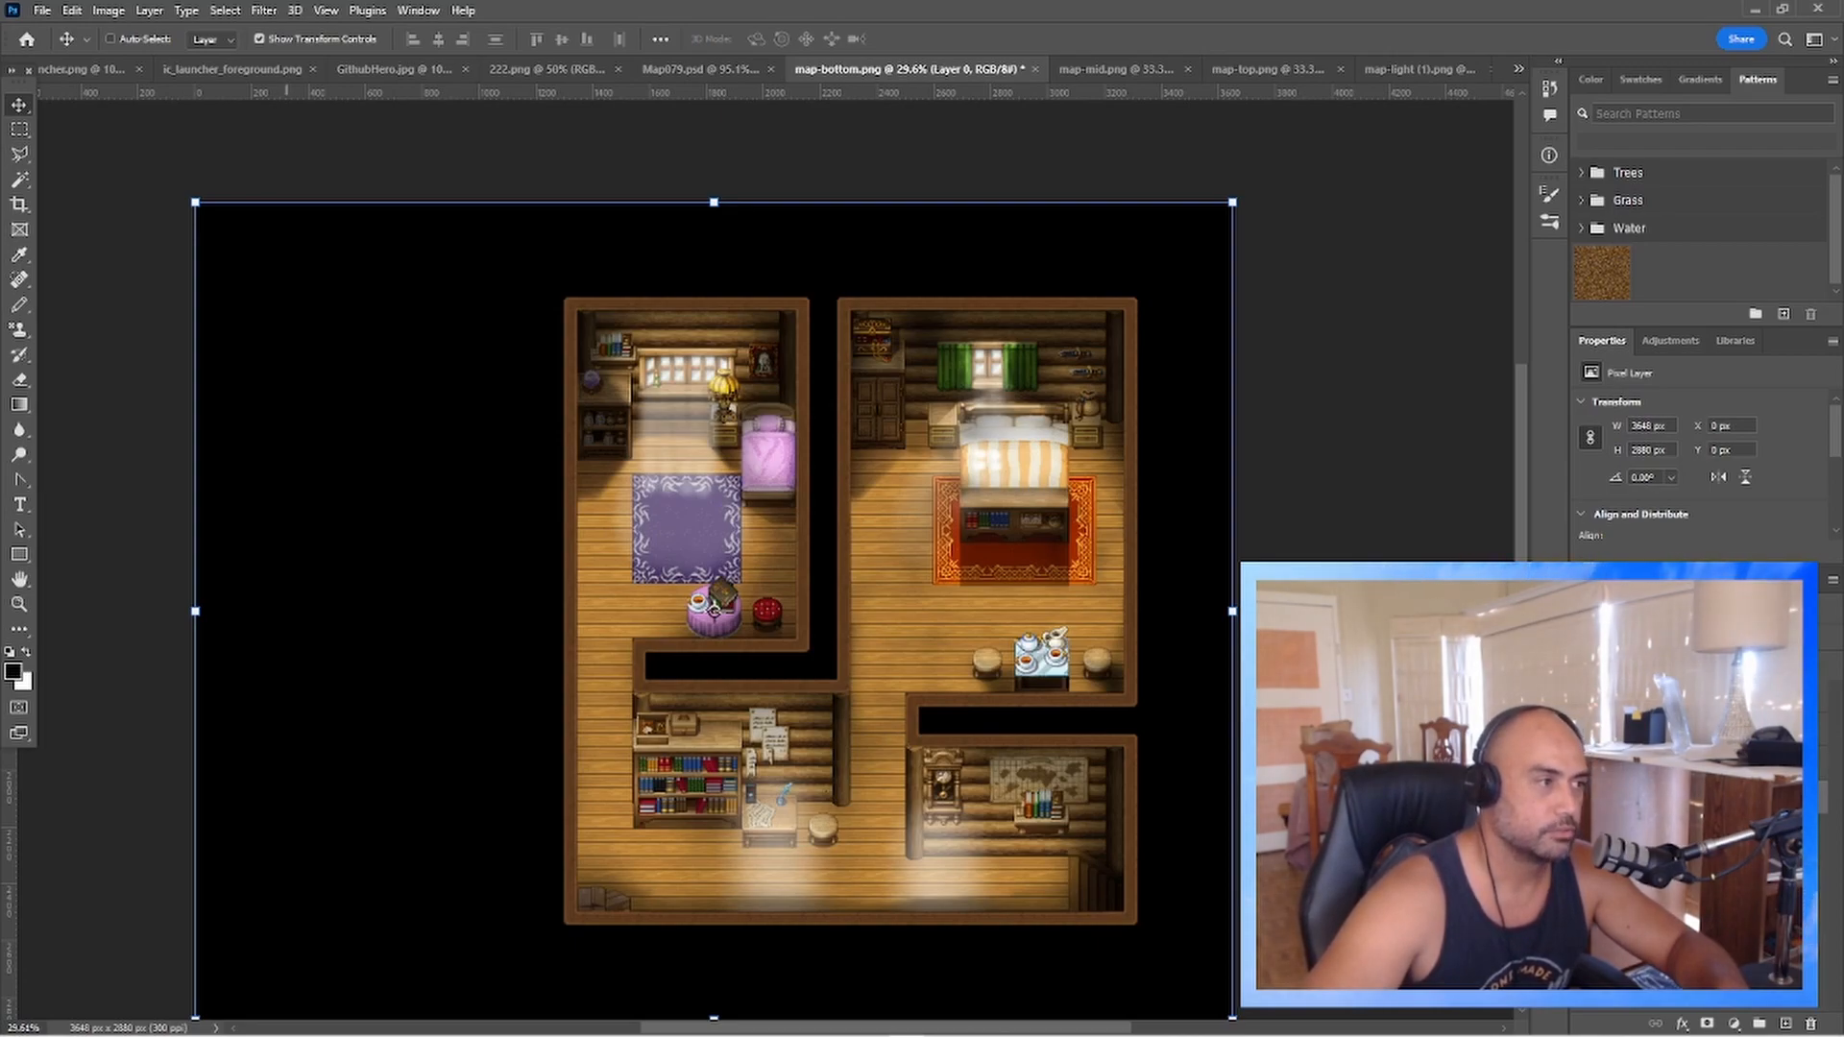
# Bring up the Image Size dialog for the 3648 × 2880 px map-bottom image.
pyautogui.click(108, 10)
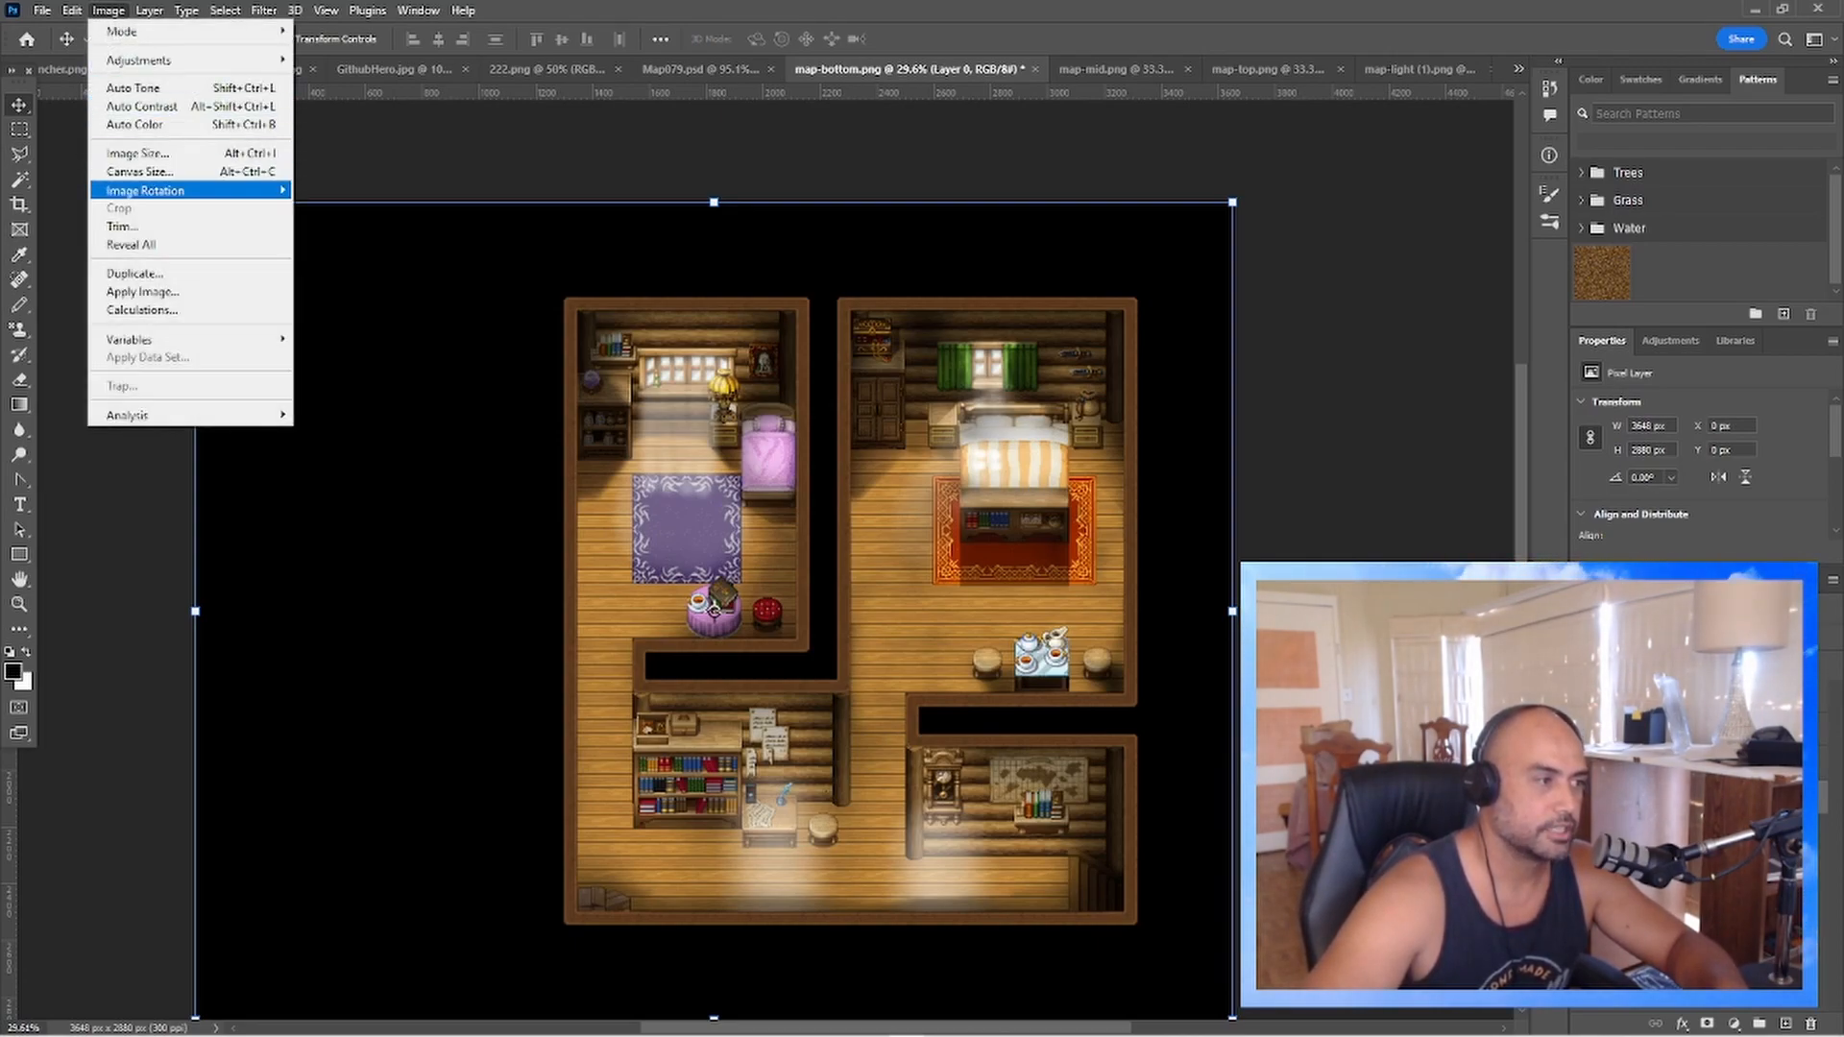
pyautogui.moveTo(138, 170)
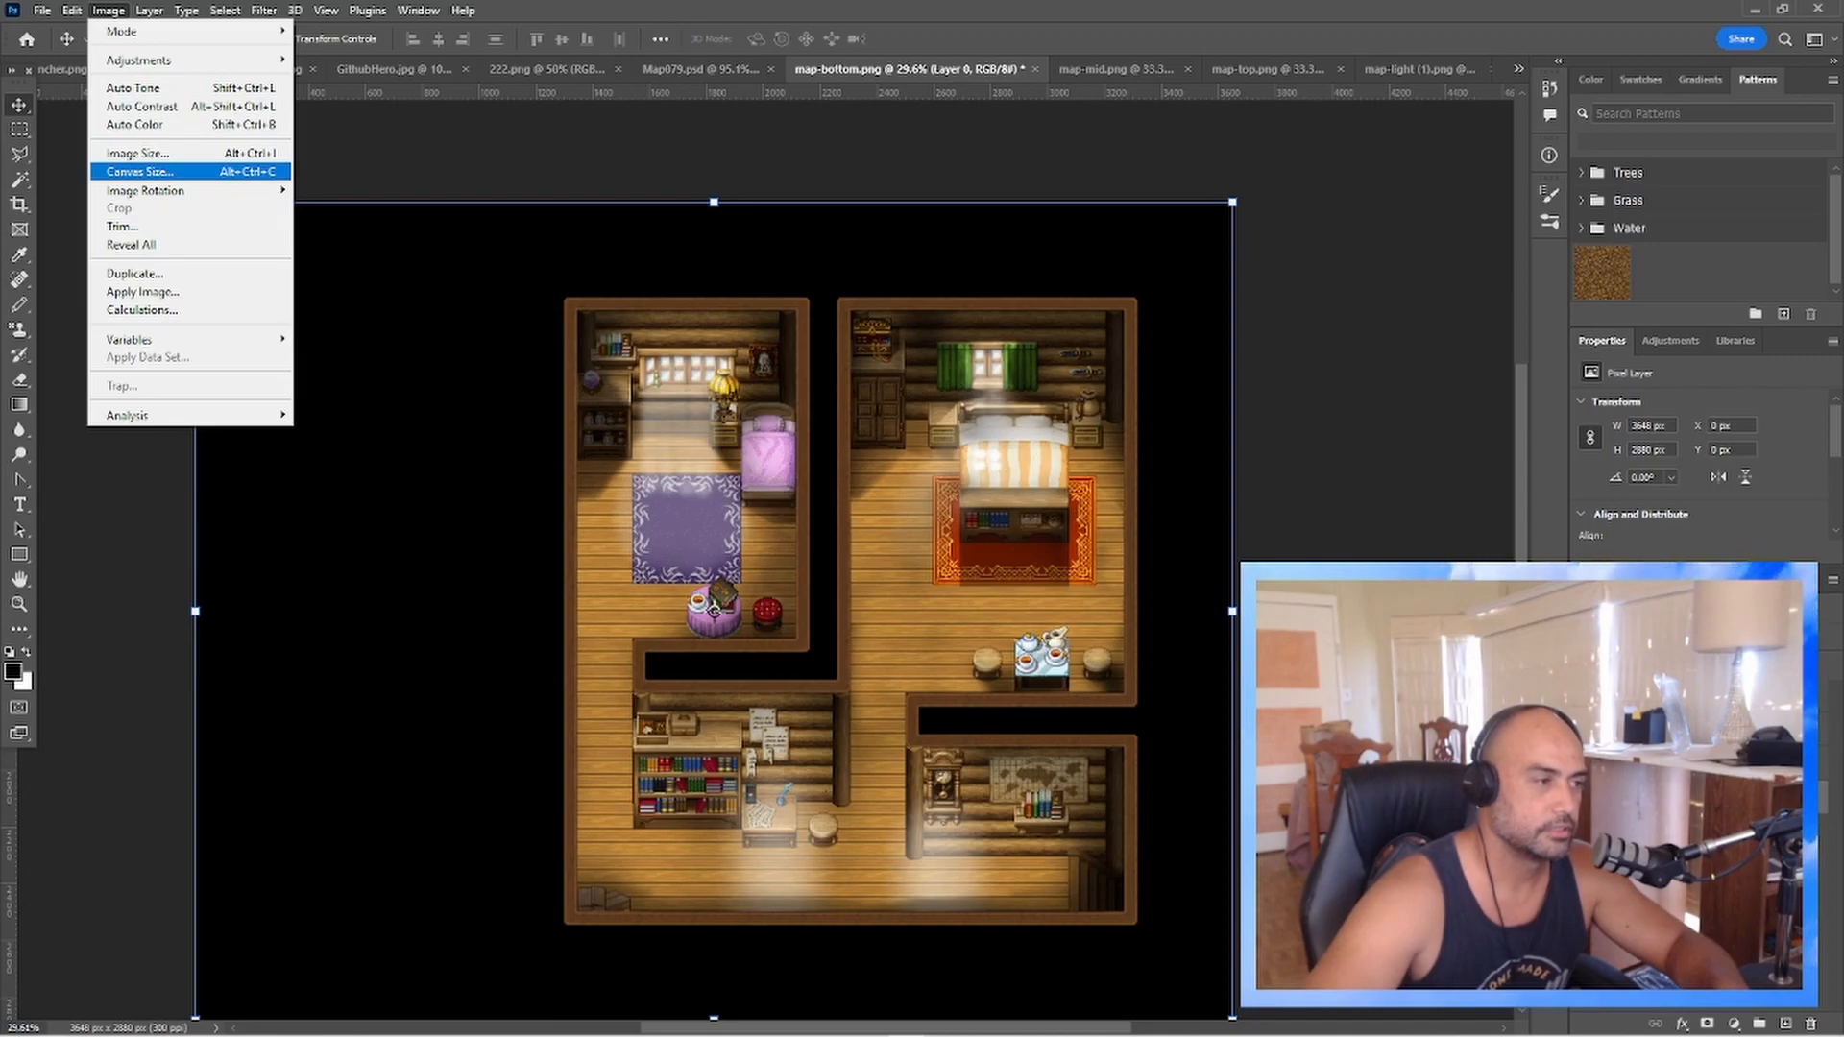
pyautogui.click(134, 152)
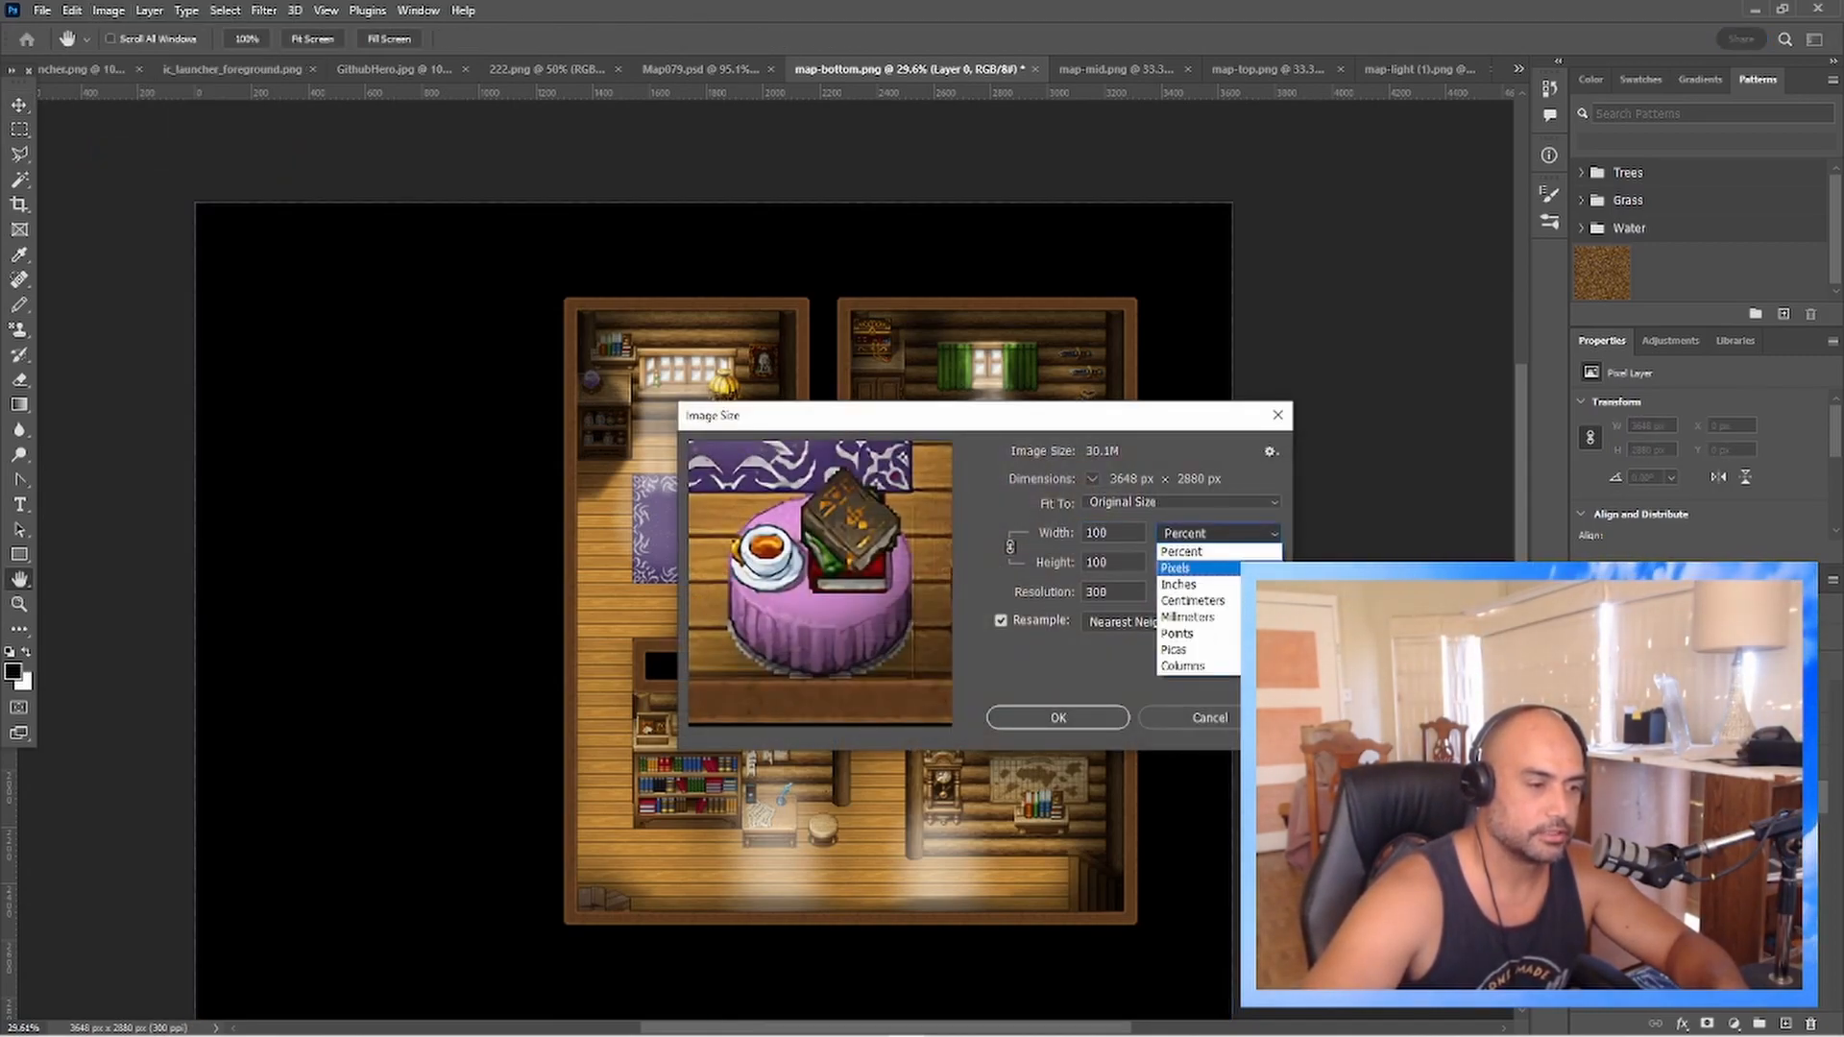
# Resize map-bottom to 75 percent, giving 2736 × 2160 px.
pyautogui.click(1176, 567)
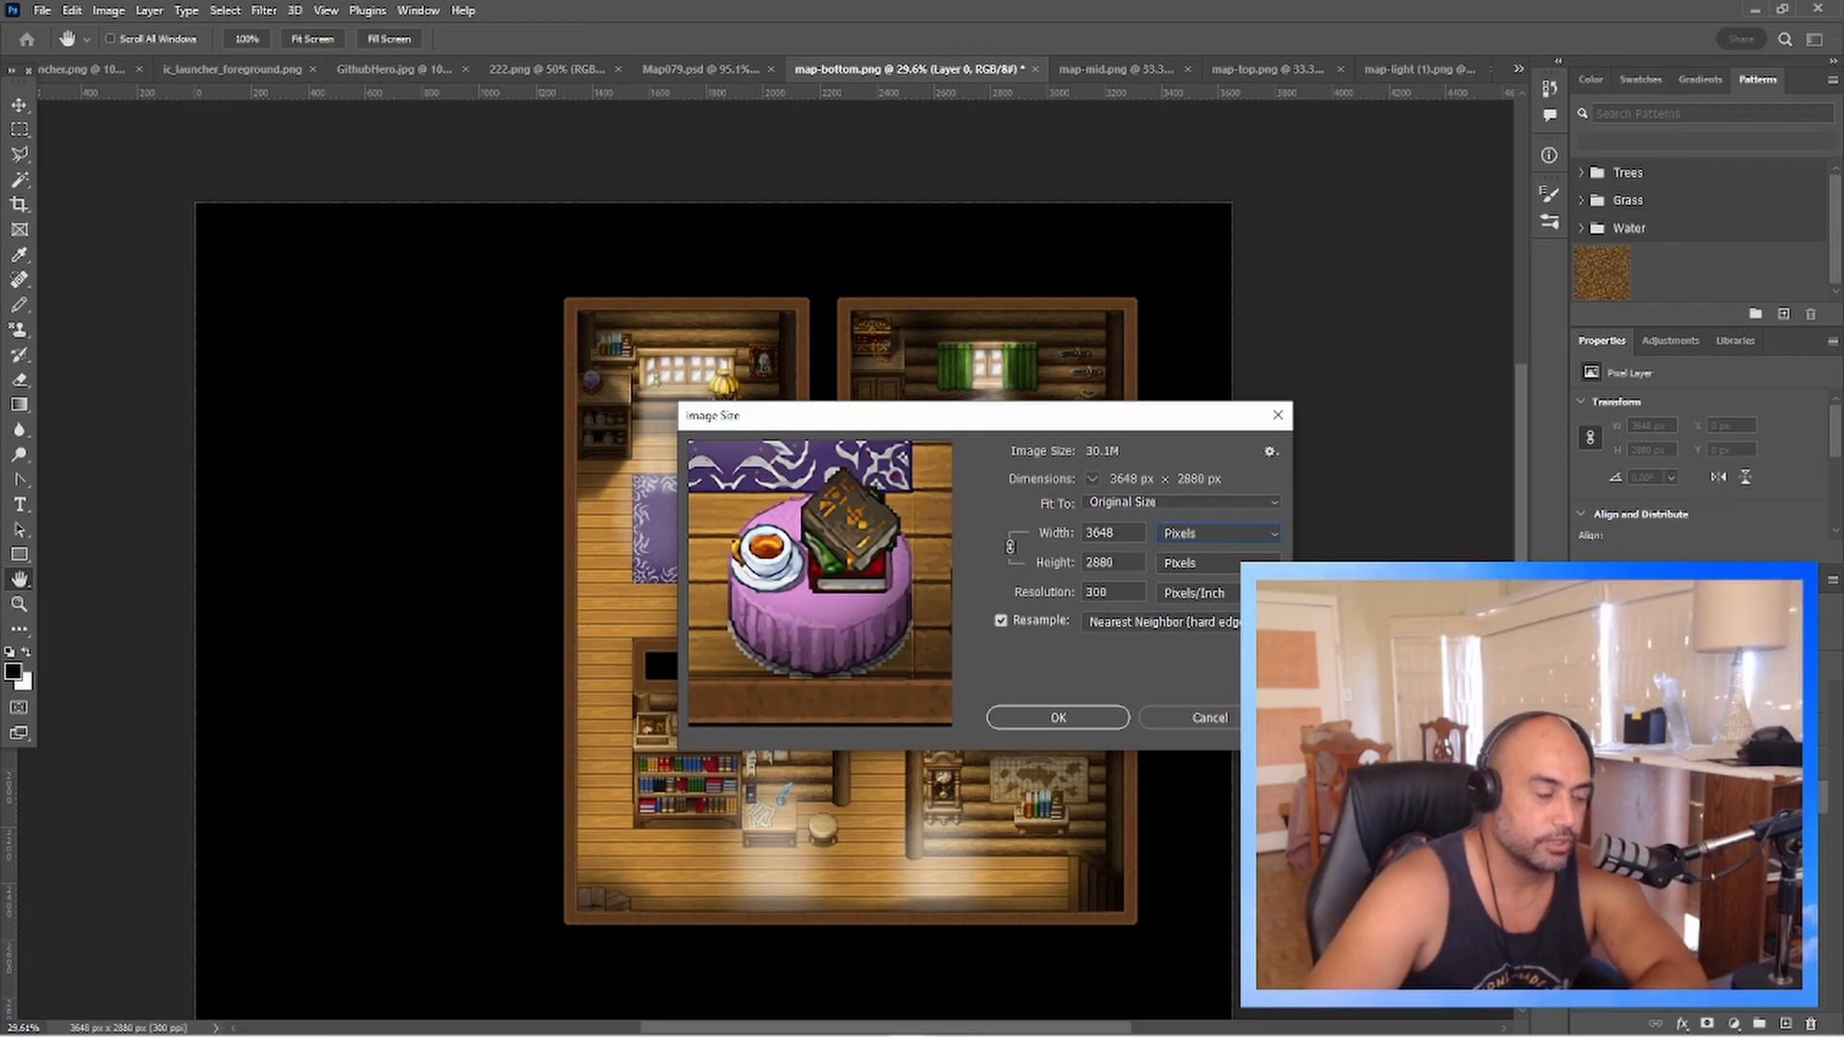
pyautogui.click(1217, 534)
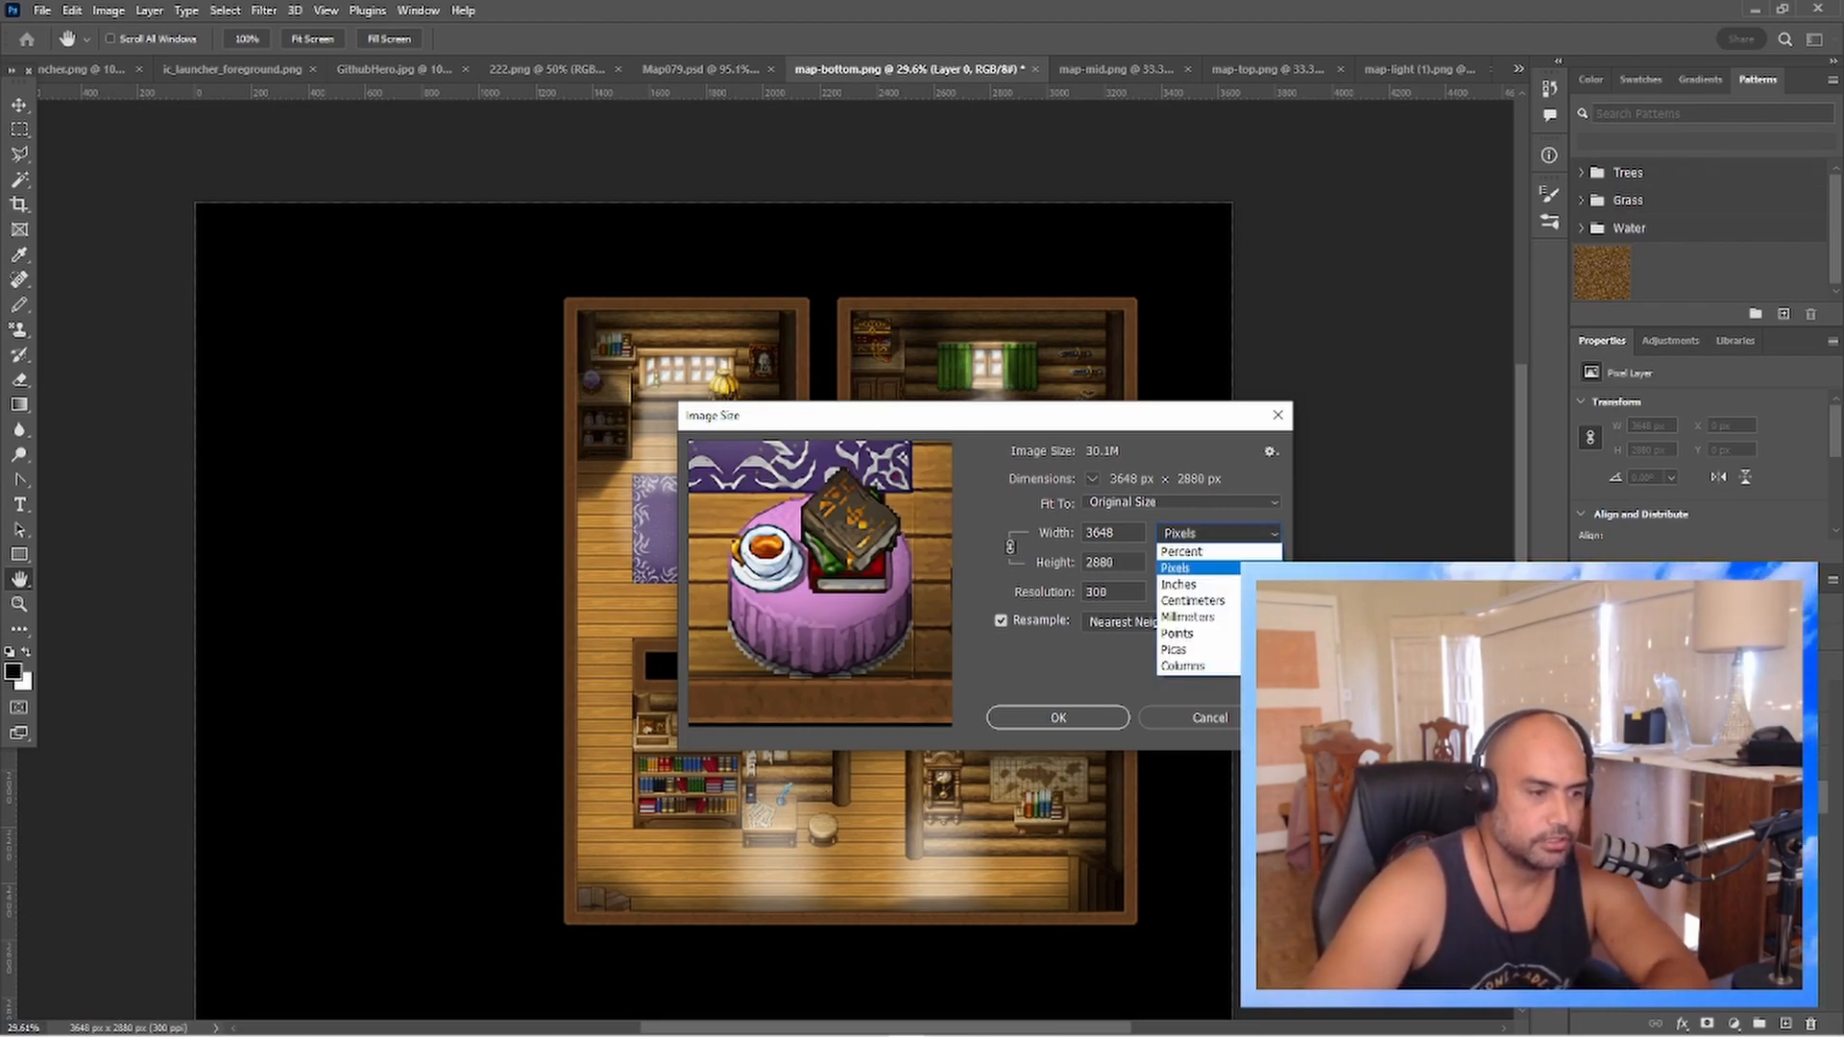
pyautogui.click(1181, 551)
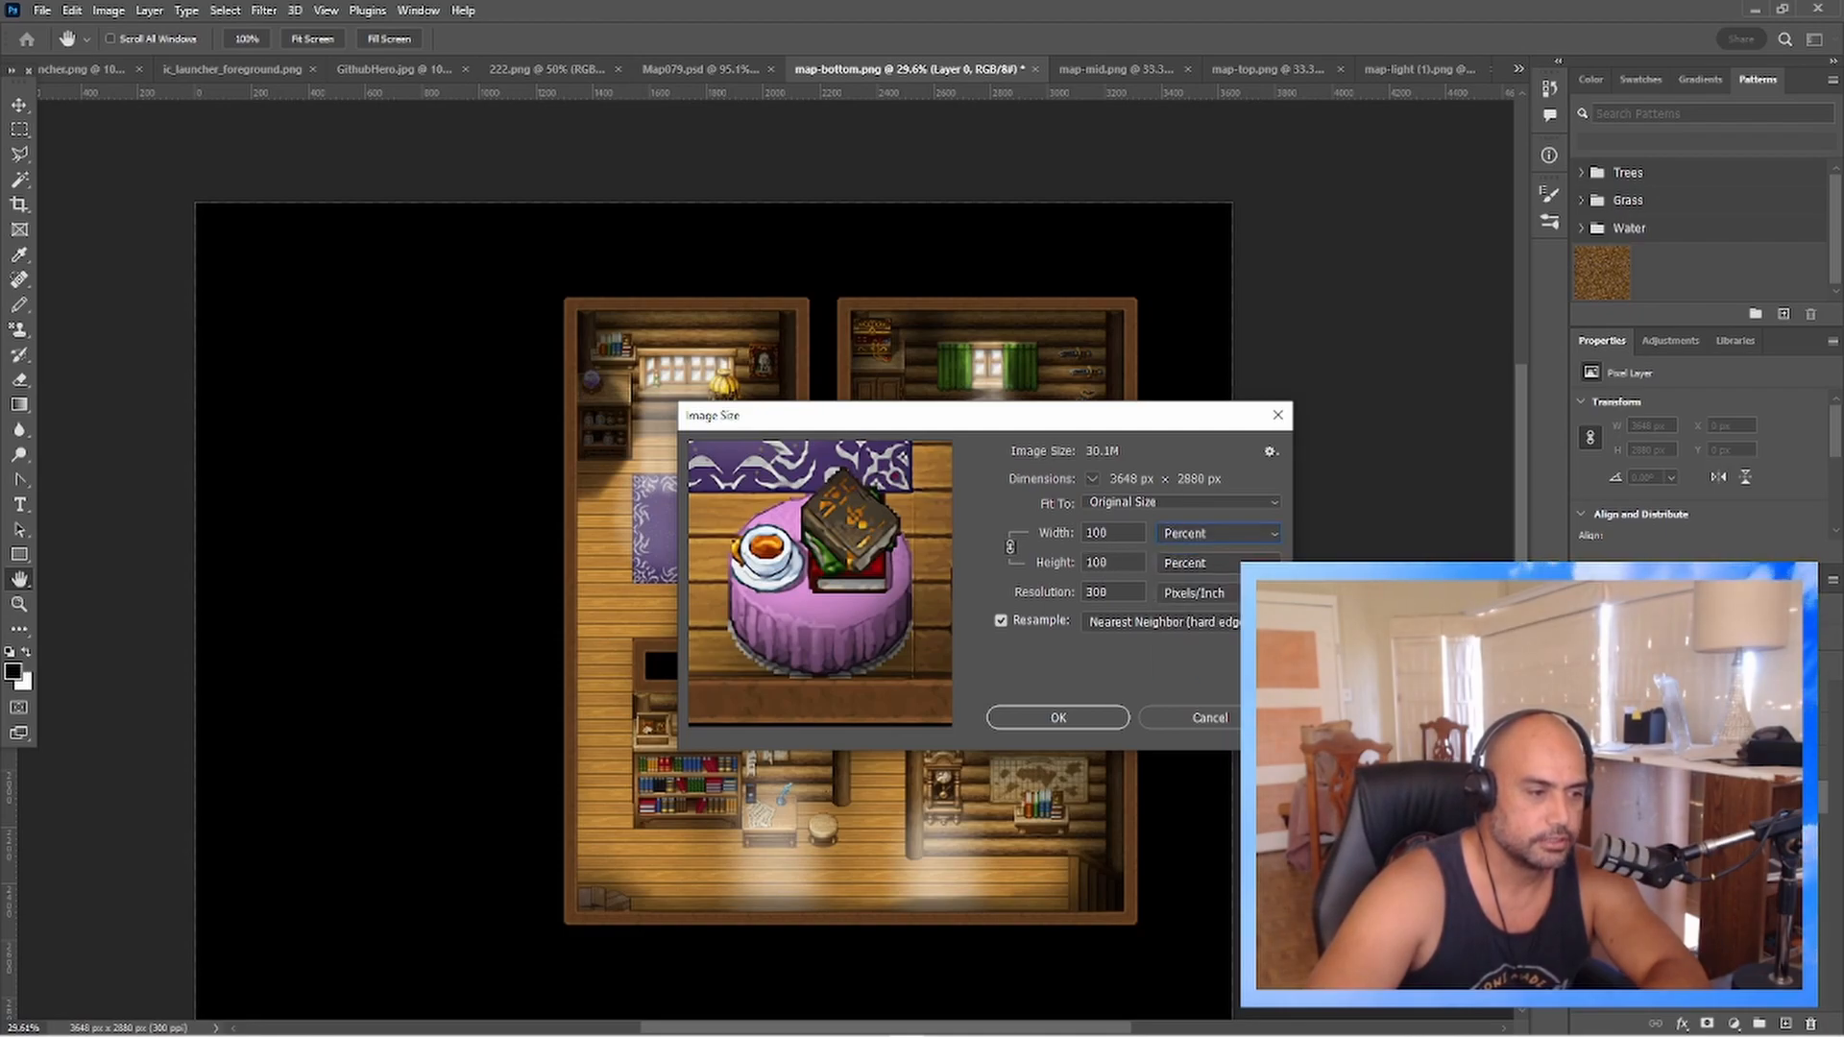
pyautogui.write('75')
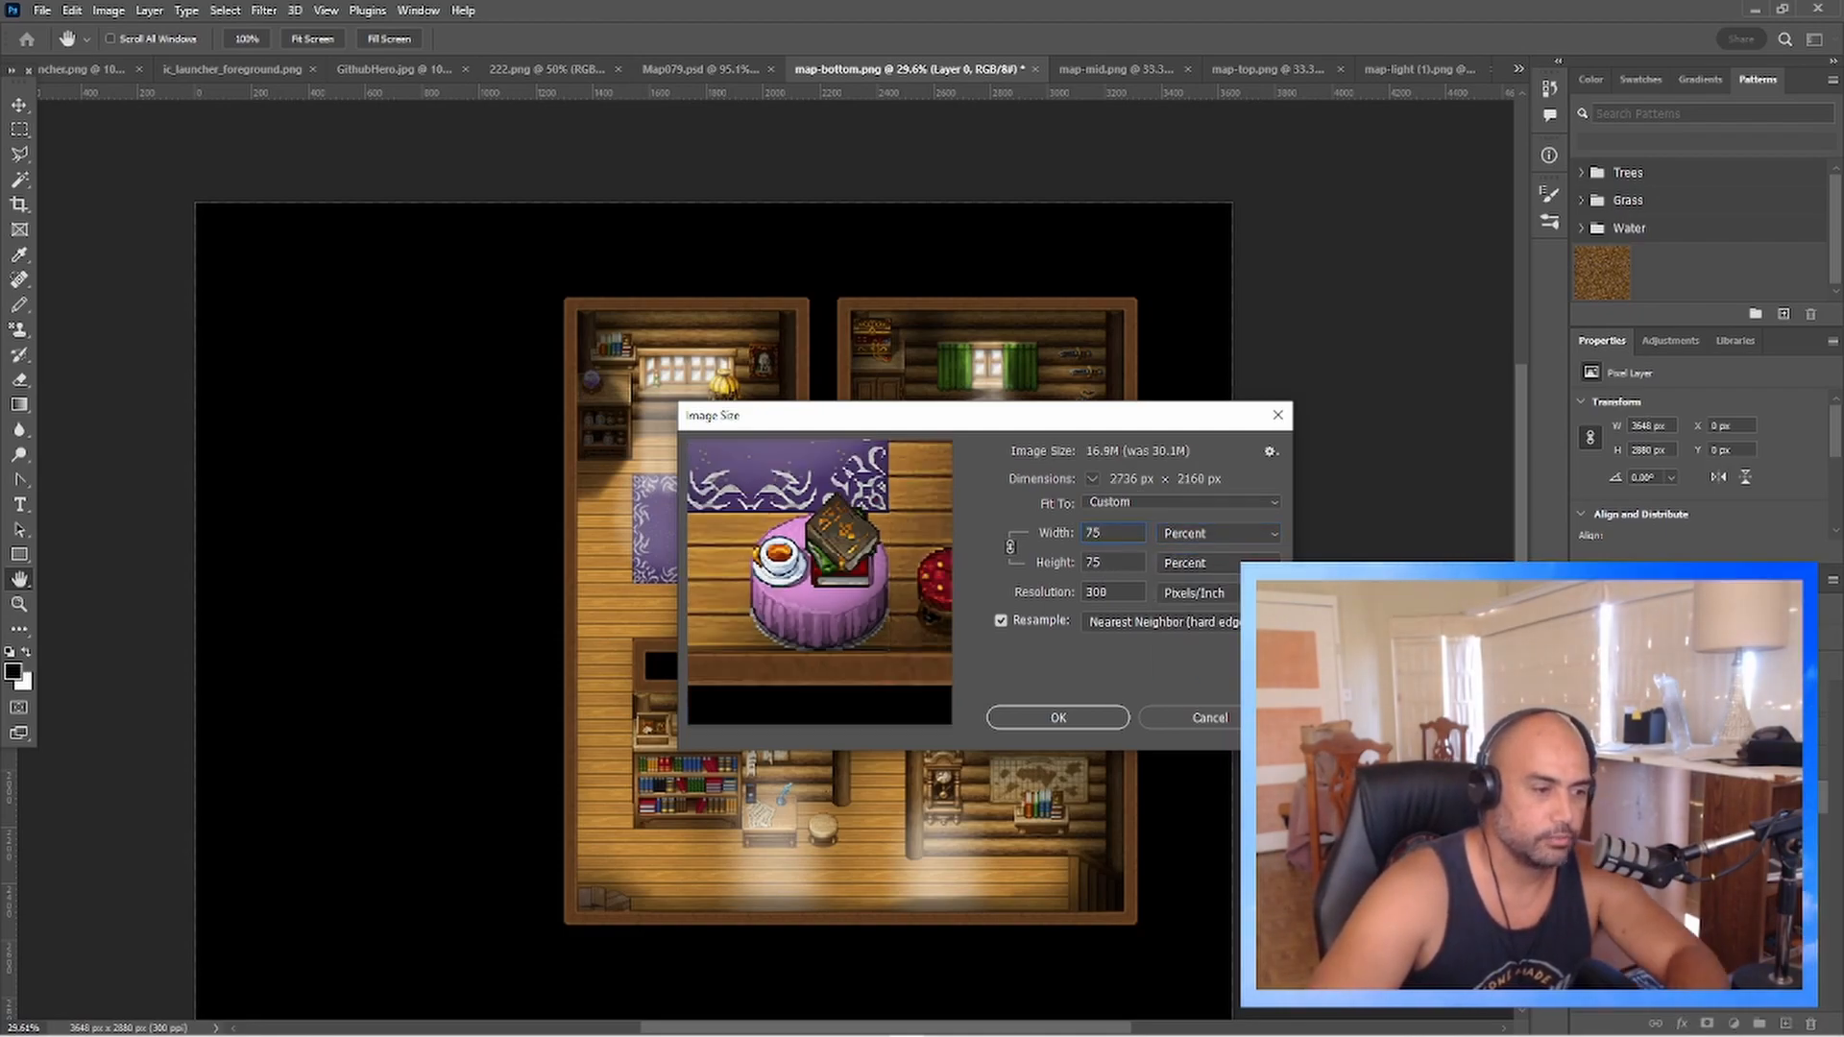
pyautogui.click(1164, 622)
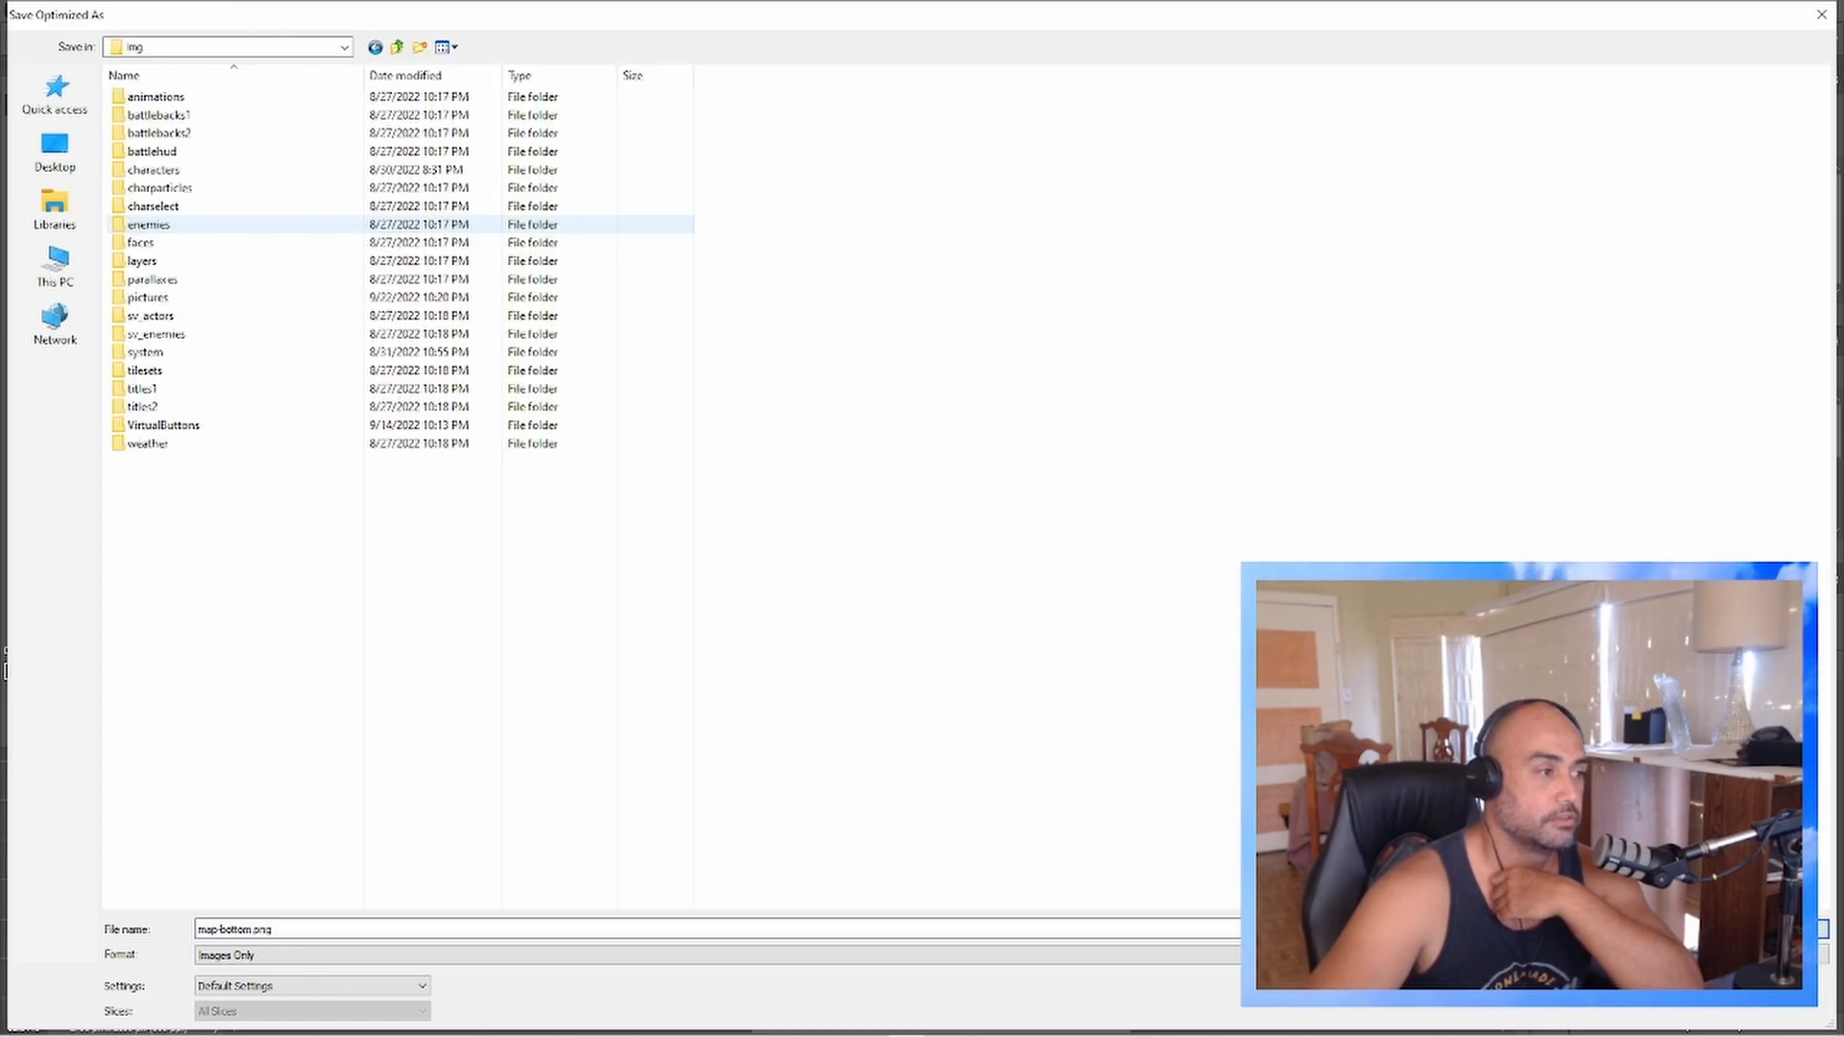
# Enter the img folder's layers subfolder as the save destination for map-bottom.png.
pyautogui.doubleClick(140, 261)
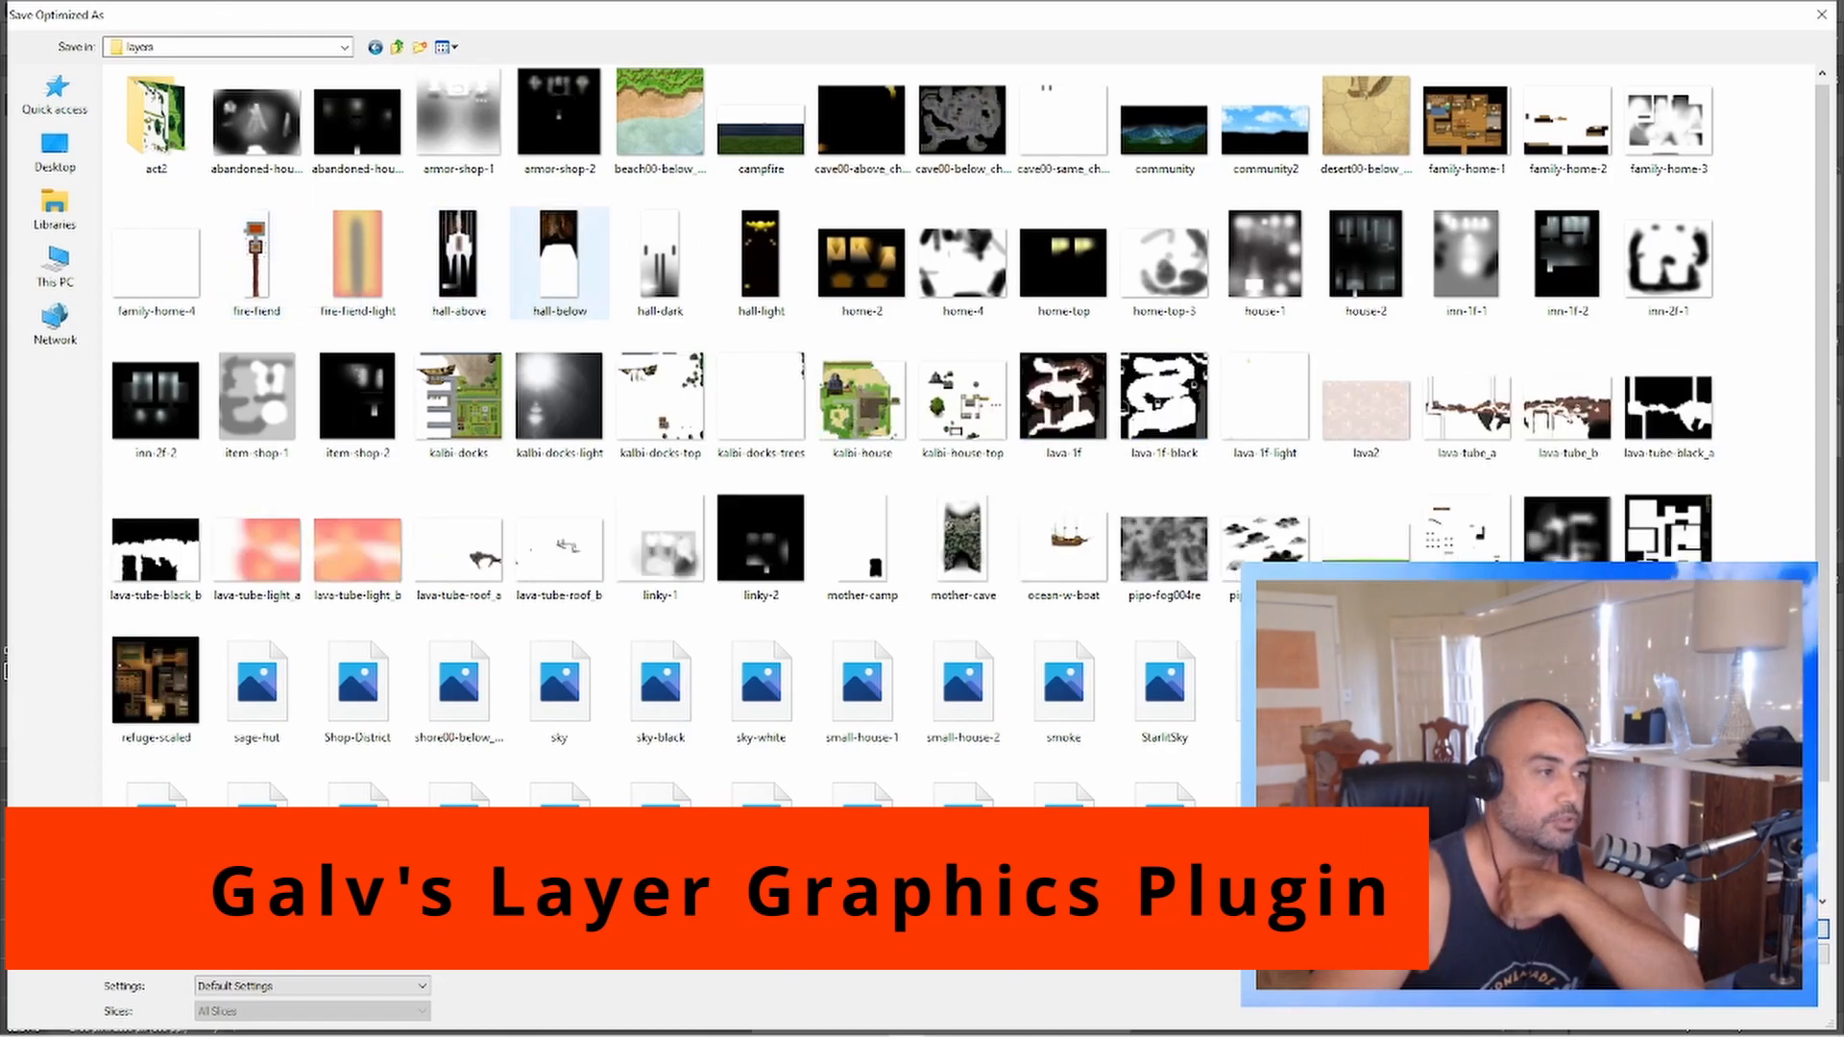
pyautogui.scroll(-3)
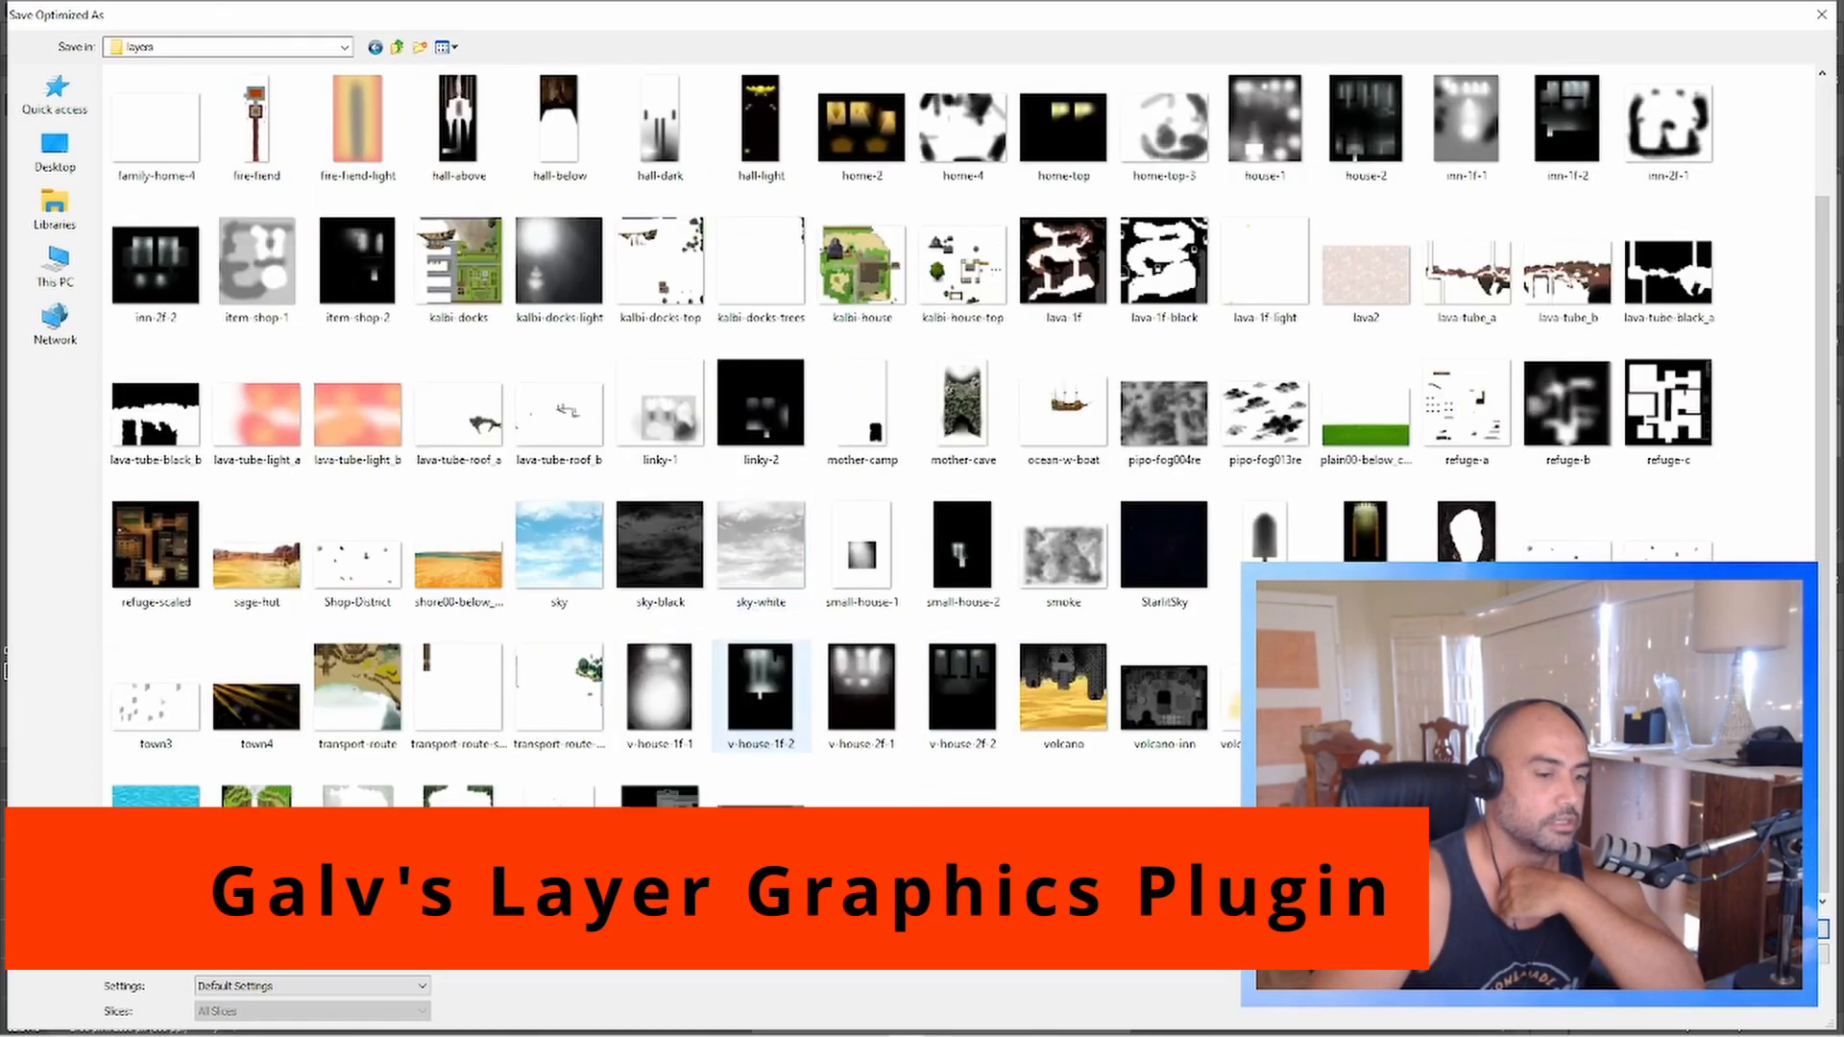